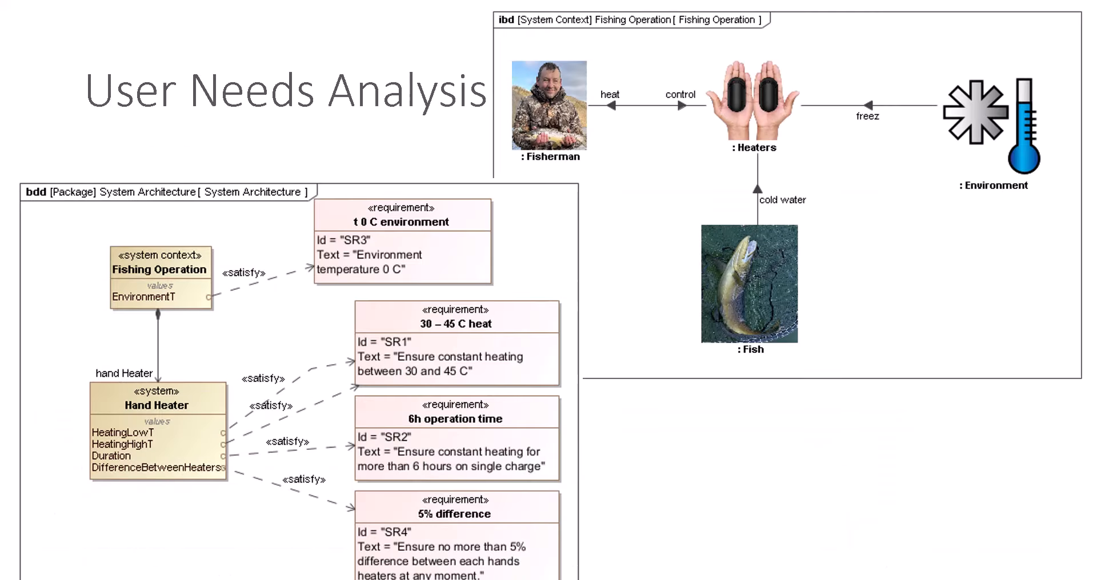
mouse_move(151, 536)
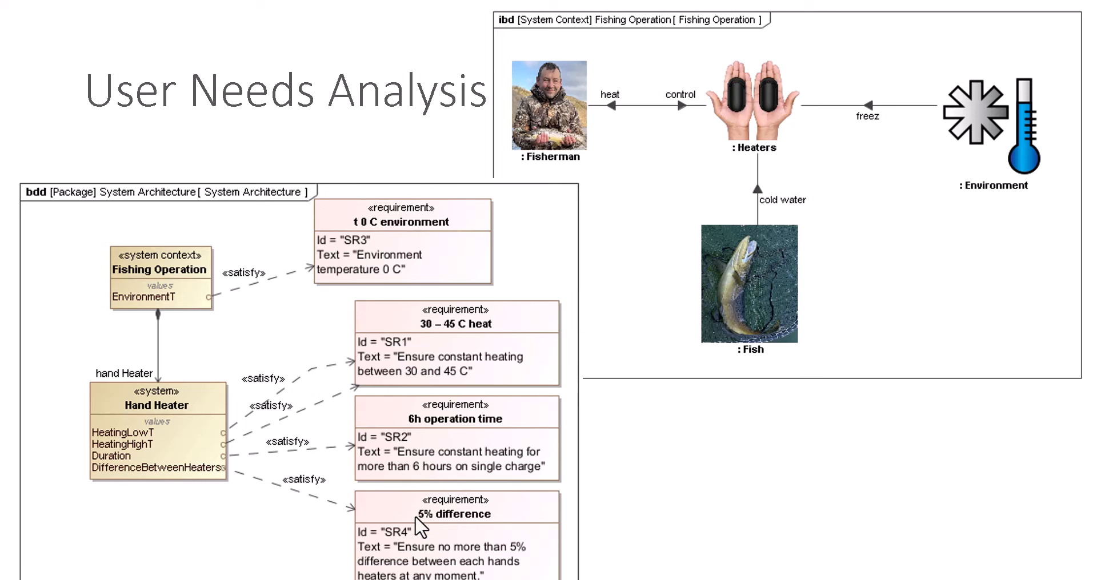
mouse_move(147, 413)
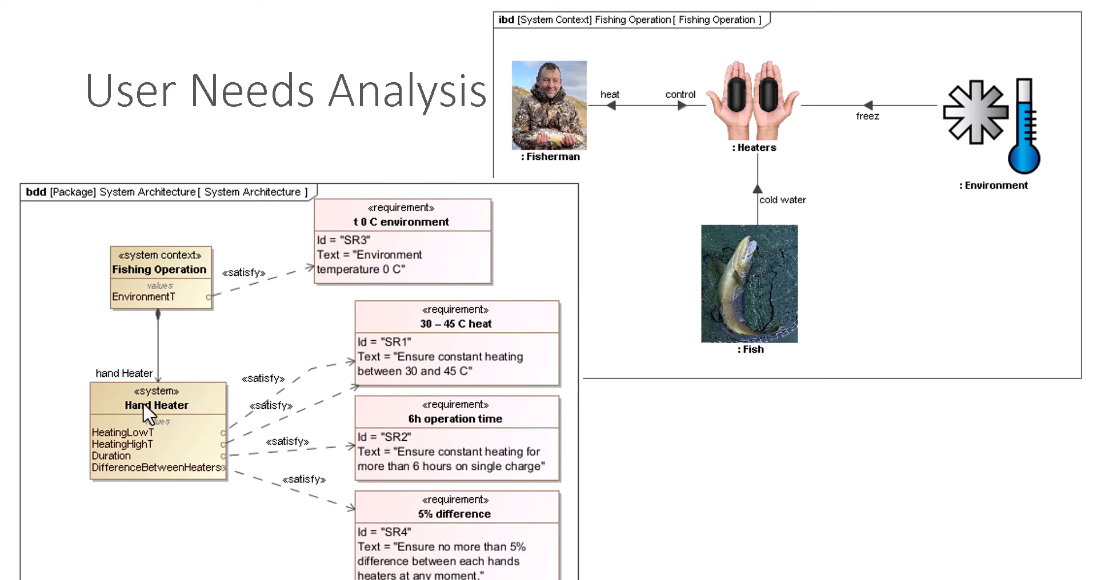
mouse_move(198, 399)
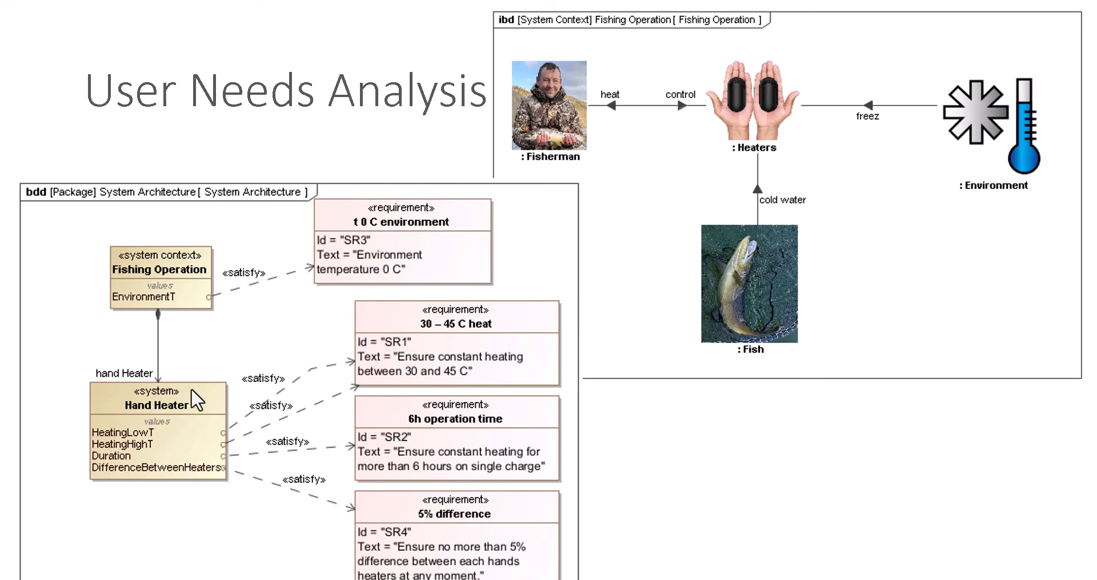
mouse_move(1076, 128)
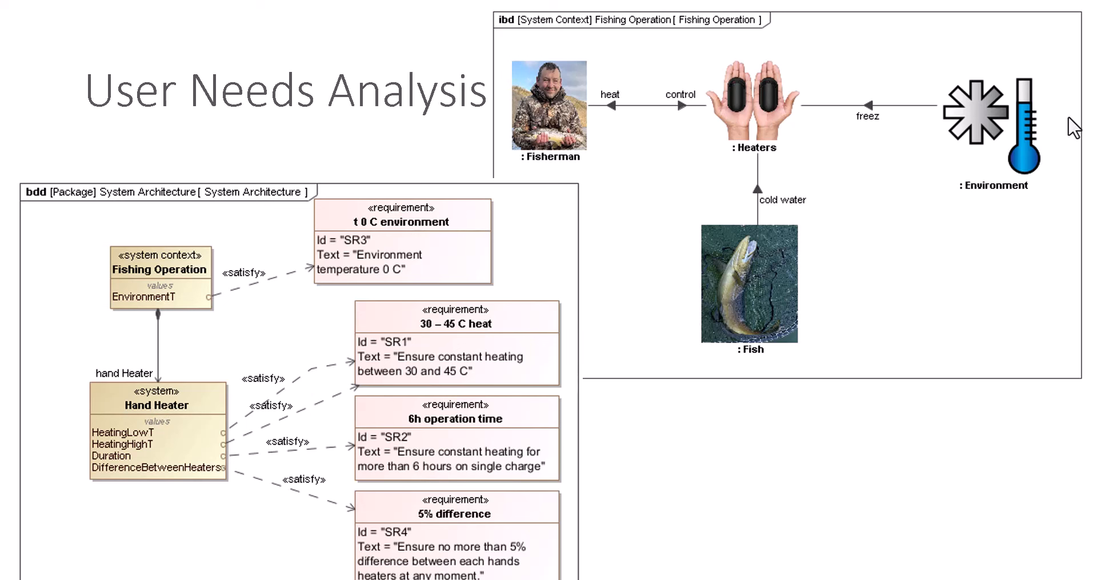
mouse_move(597, 115)
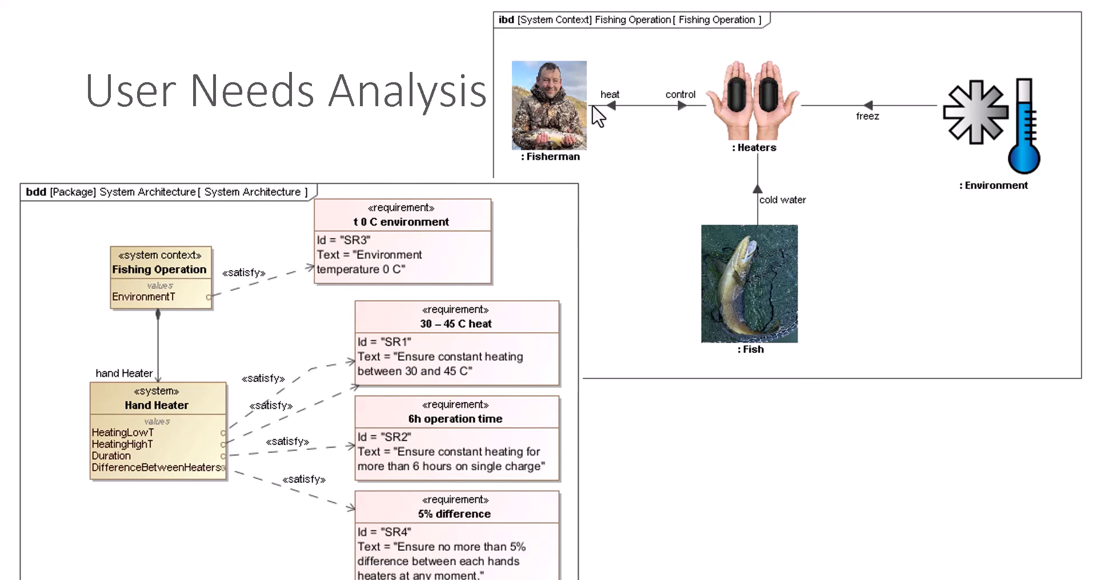
mouse_move(759, 63)
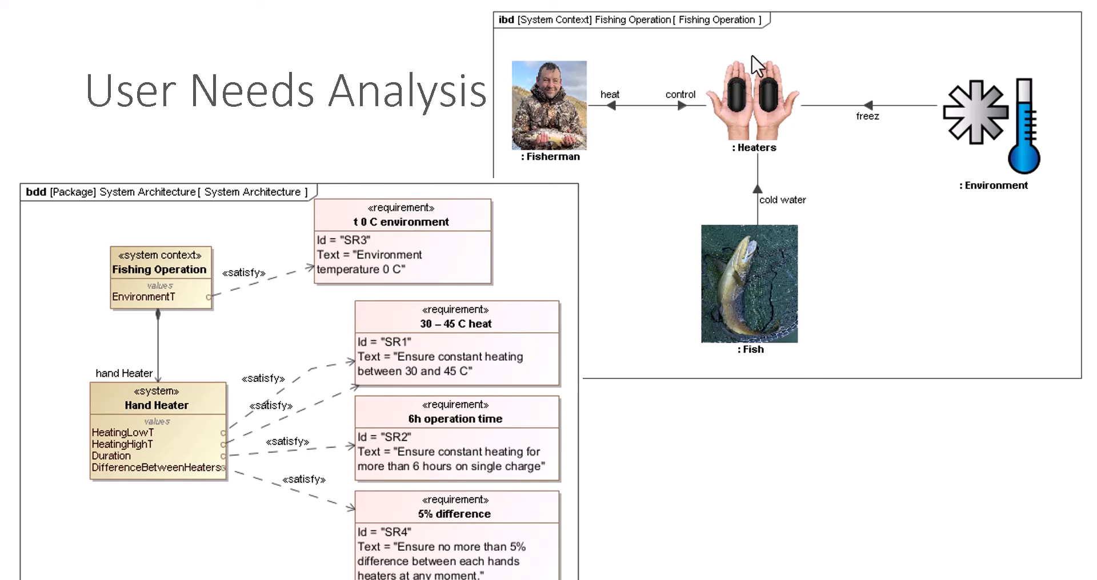
mouse_move(757, 104)
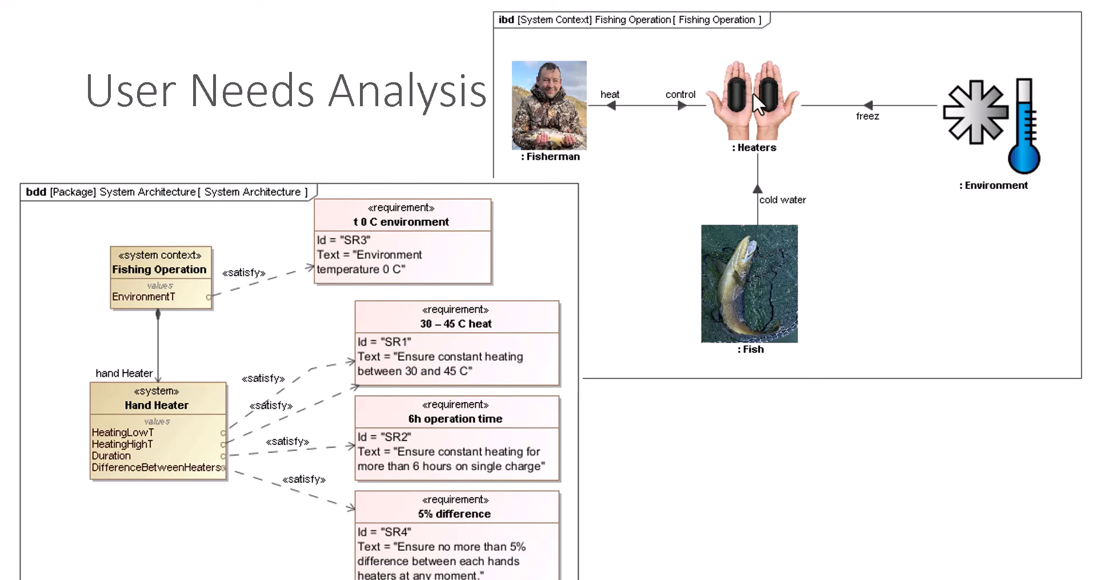
mouse_move(489, 139)
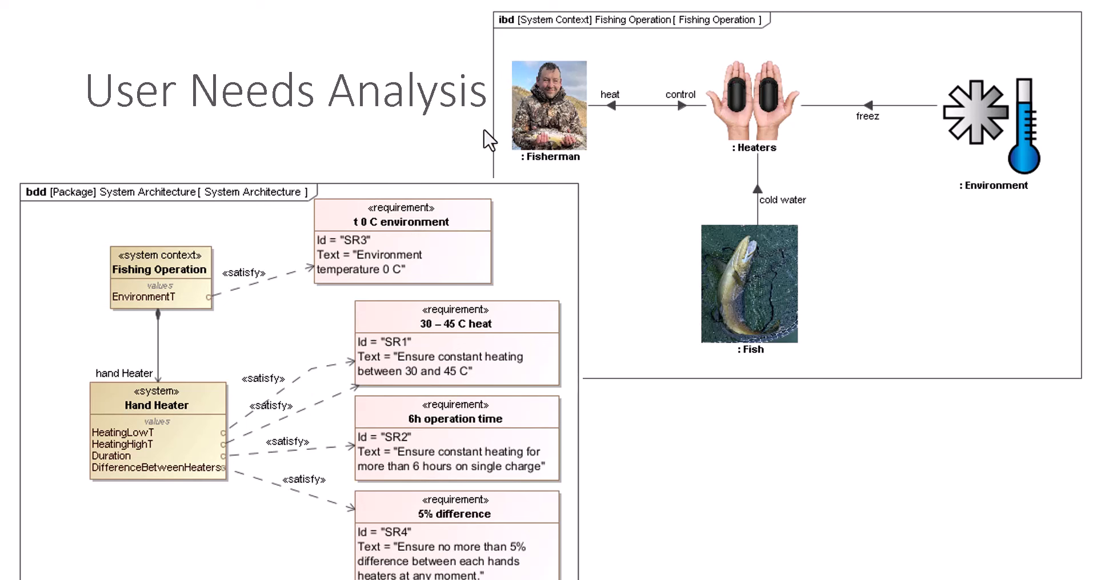
mouse_move(693, 125)
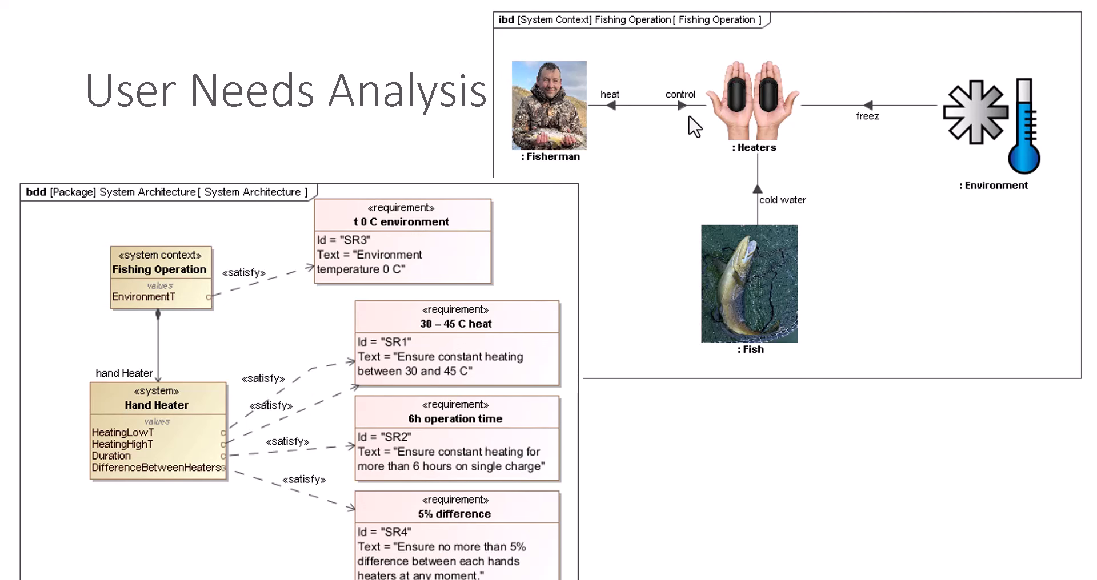
mouse_move(731, 123)
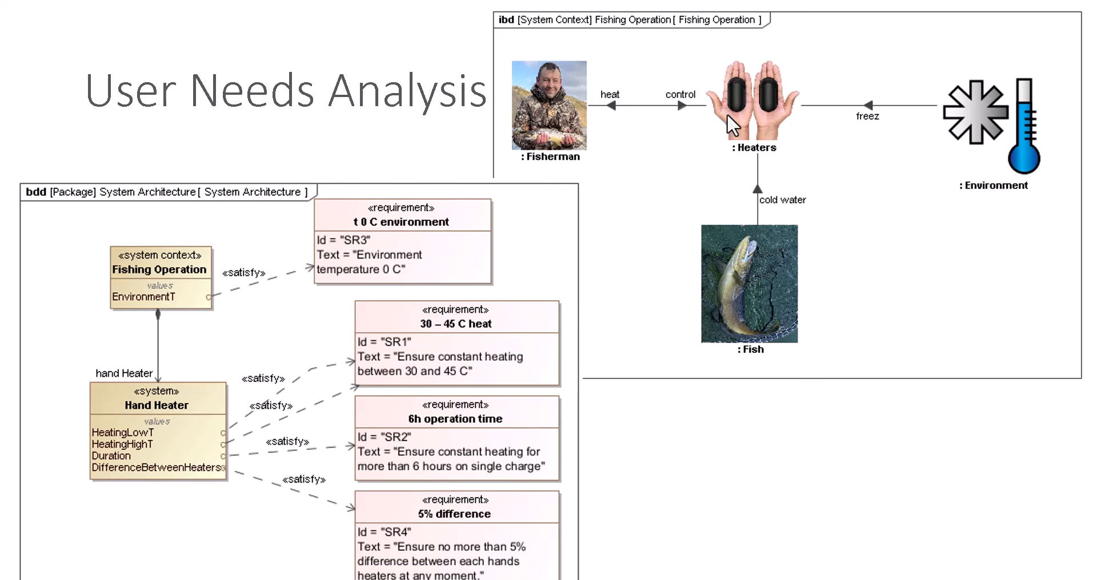
mouse_move(1028, 136)
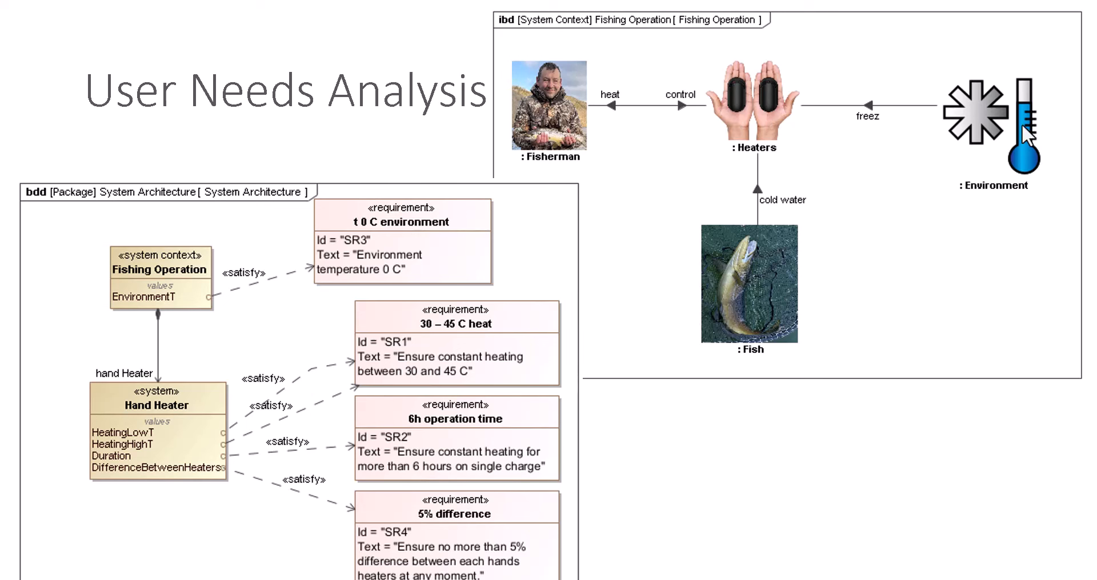
mouse_move(898, 124)
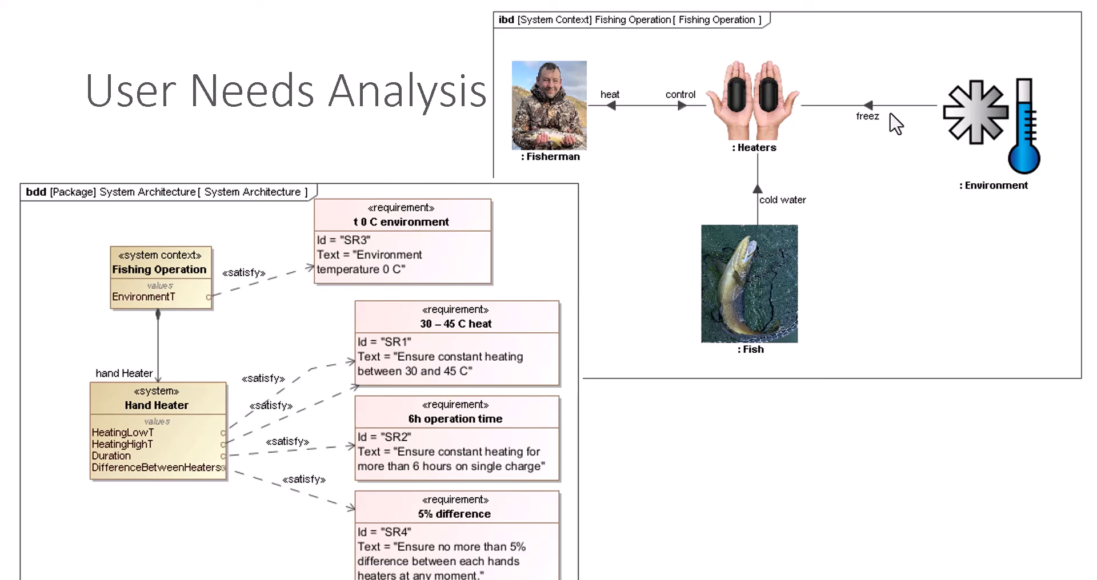
mouse_move(766, 273)
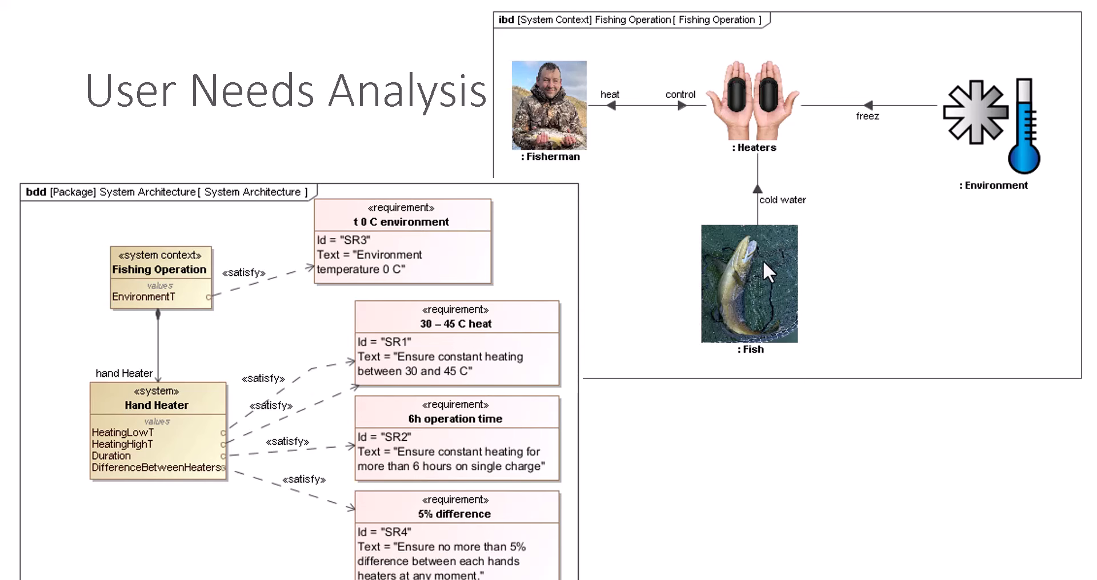
- Advance the presentation to the next slide before leaving the slideshow
key(right)
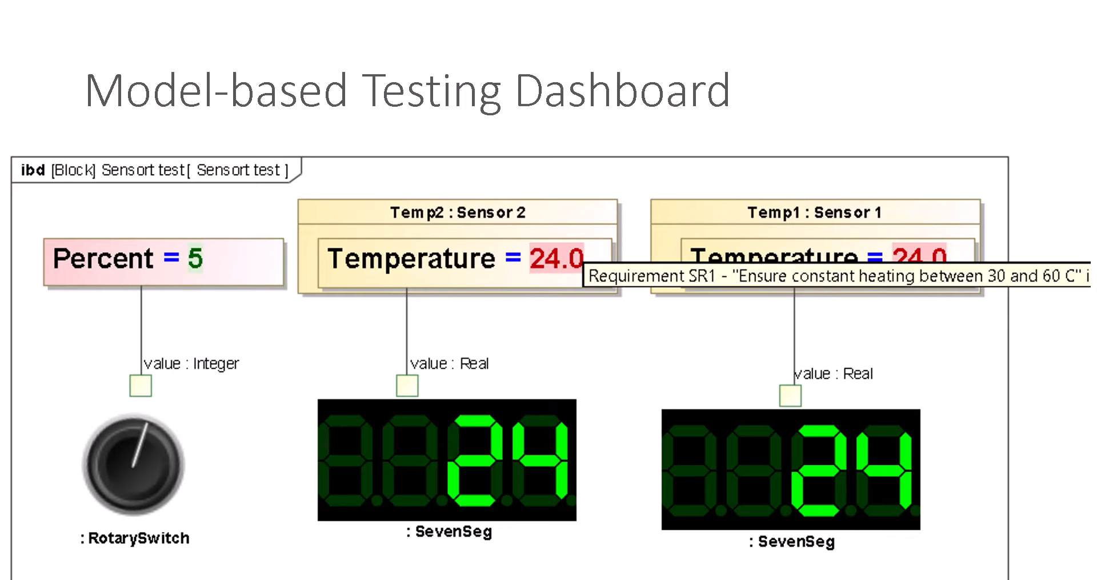
mouse_move(471, 252)
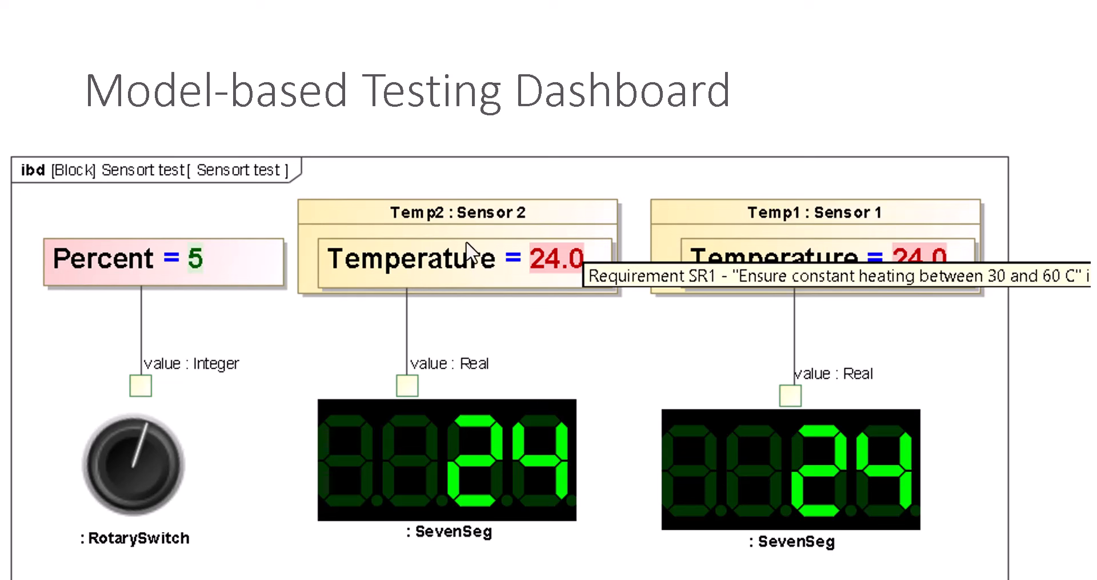
mouse_move(481, 557)
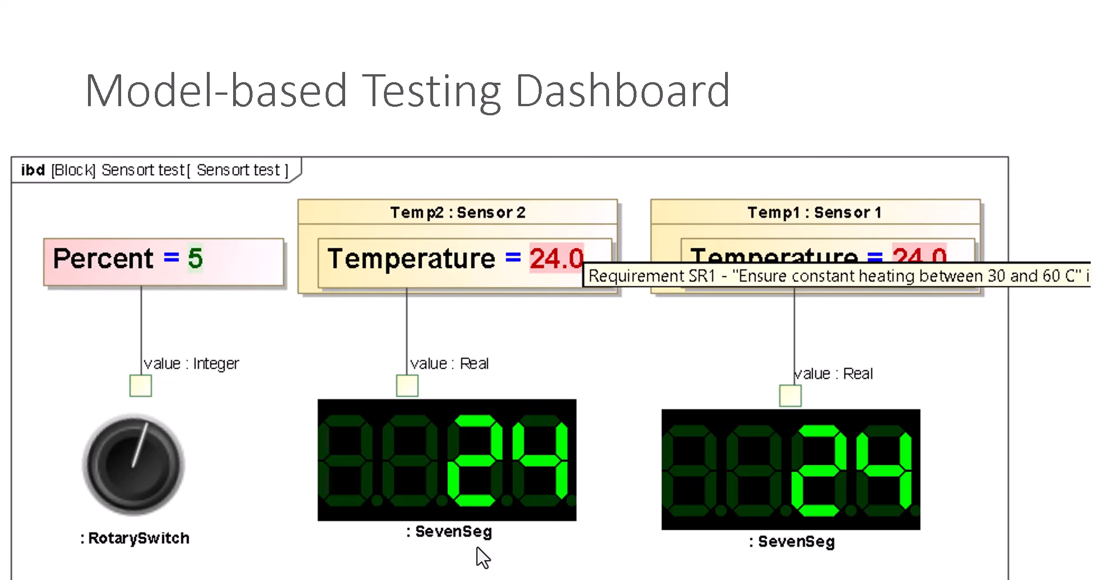
mouse_move(589, 438)
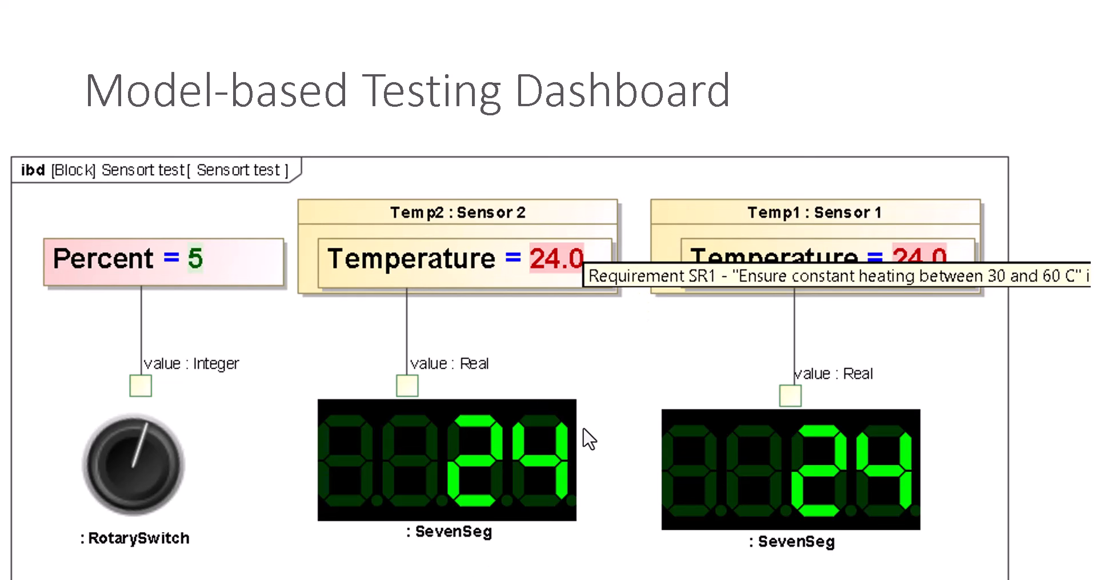
mouse_move(102, 458)
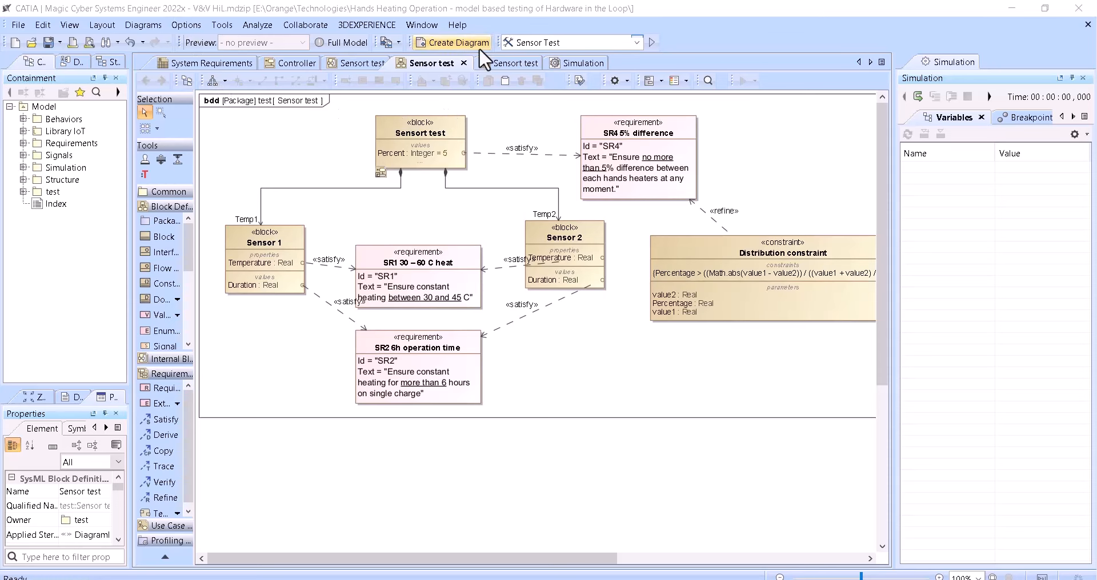
- Start the Sensor Test simulation from the toolbar so the temperature chart begins plotting
click(650, 43)
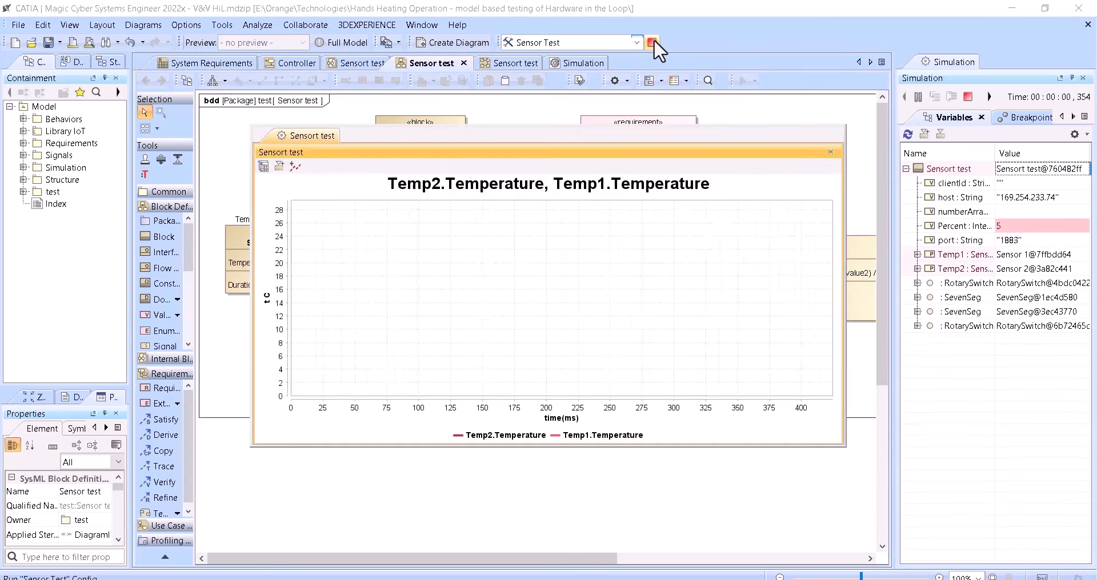
click(653, 42)
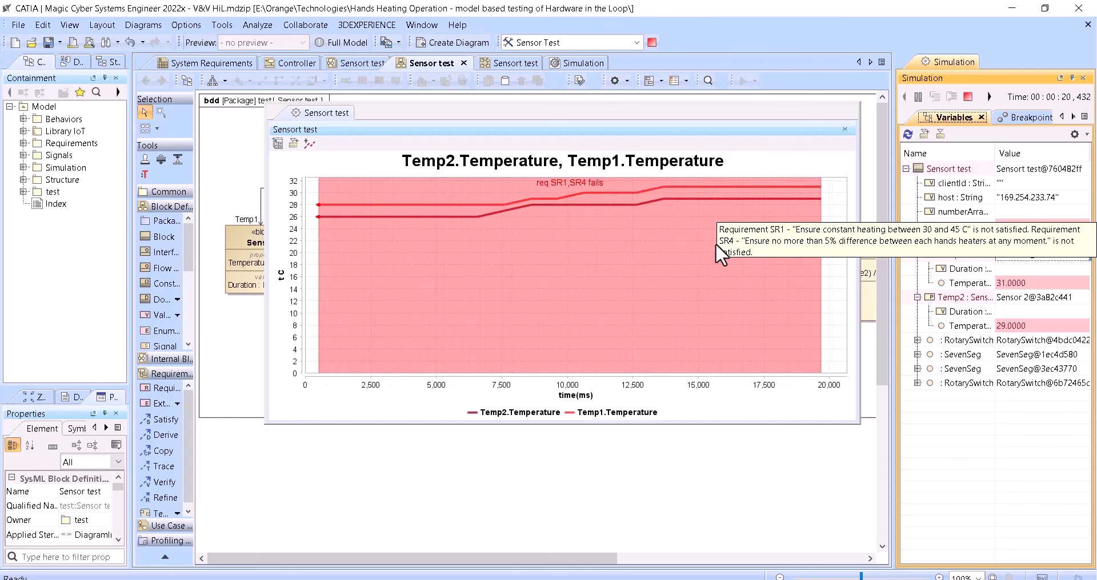
mouse_move(769, 210)
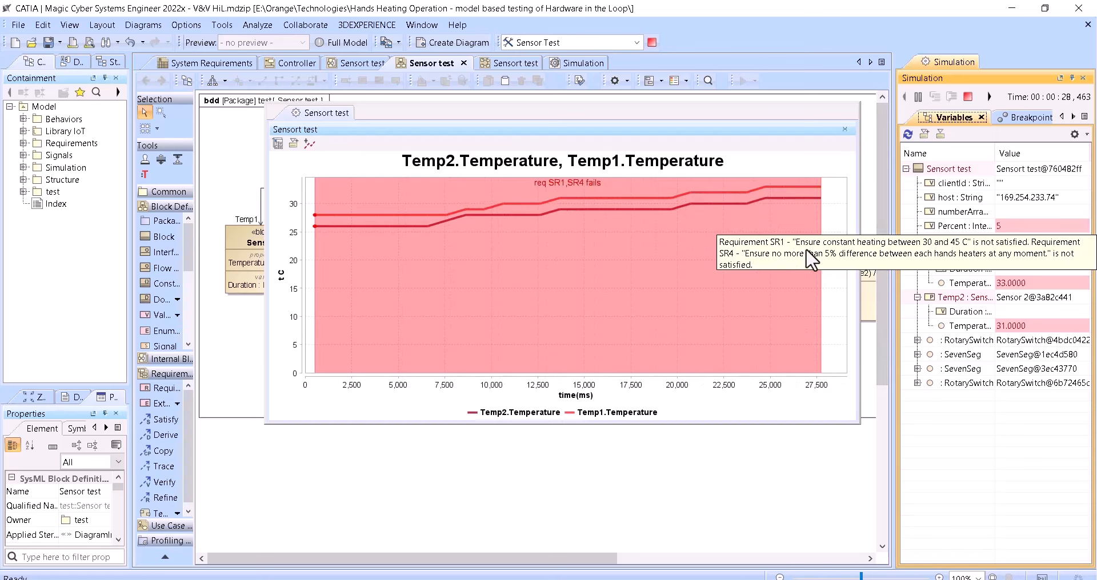
mouse_move(929, 255)
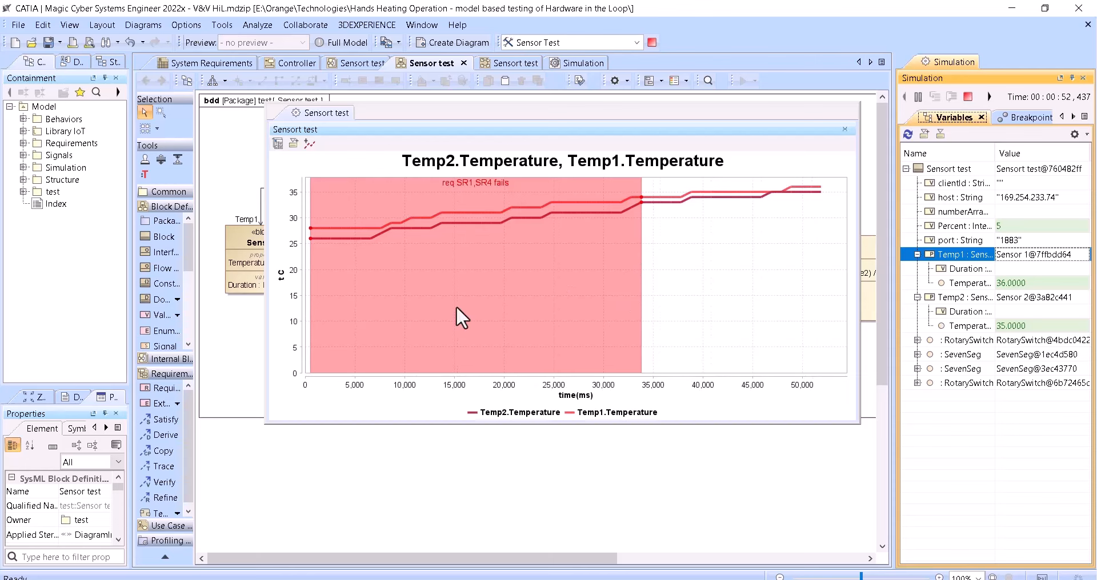
mouse_move(458, 314)
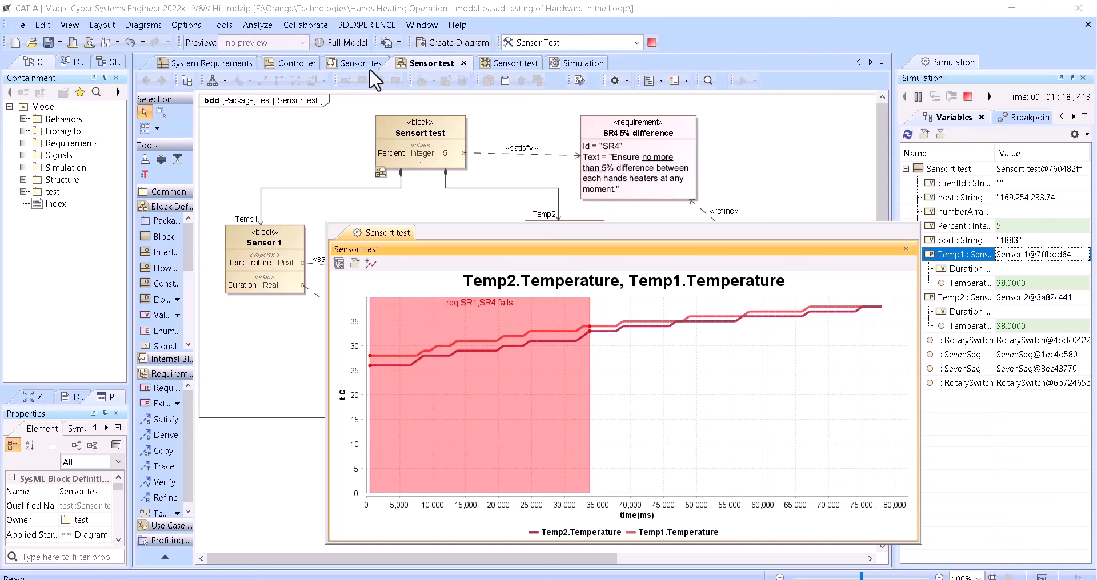
- Show the Controller activity diagram and drag the temperature chart off the Temp2 MQTTSubscribe action
click(297, 63)
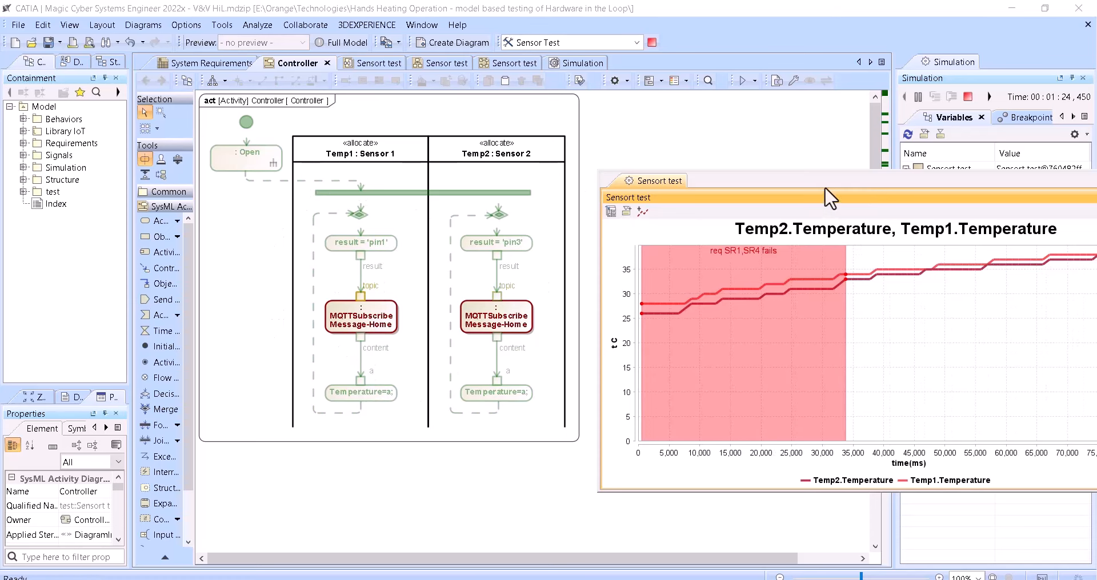
drag(830, 197, 633, 232)
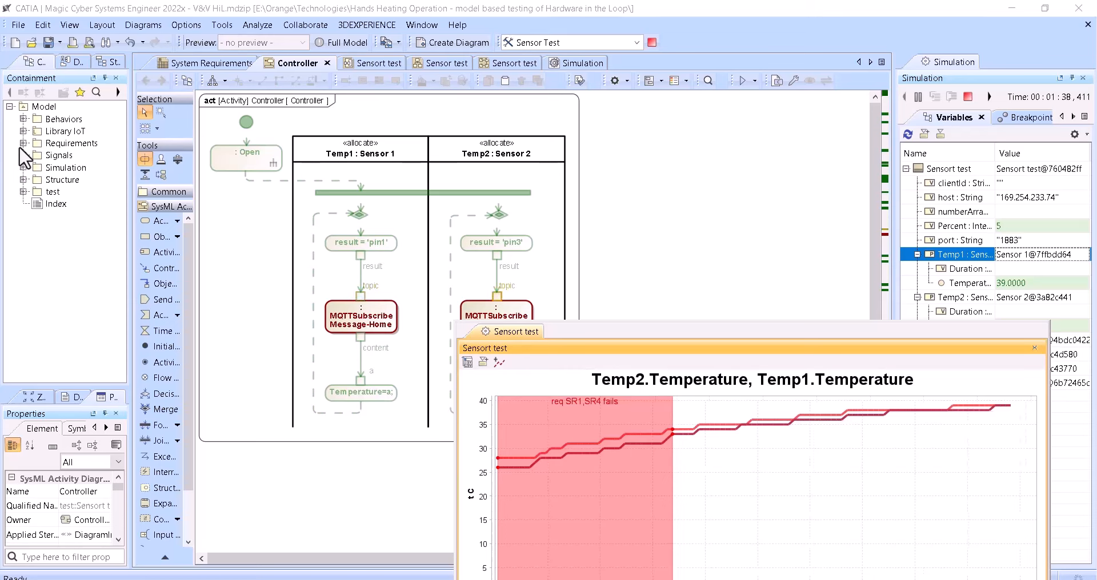
- Expand the Behaviors package in the model tree to list the Library IoT MQTT behaviors
click(24, 119)
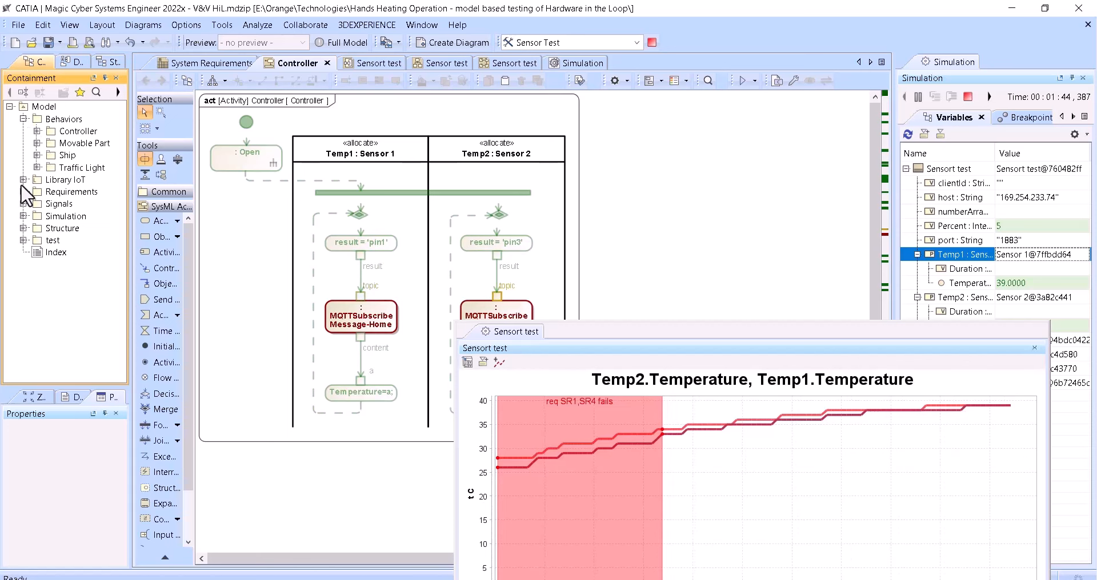
click(24, 179)
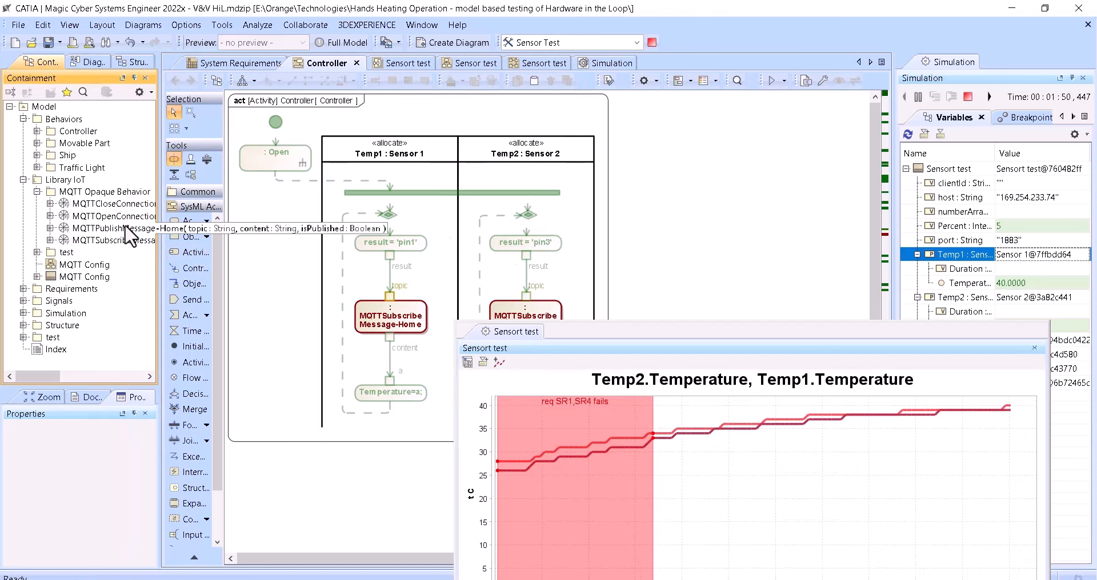
mouse_move(230, 202)
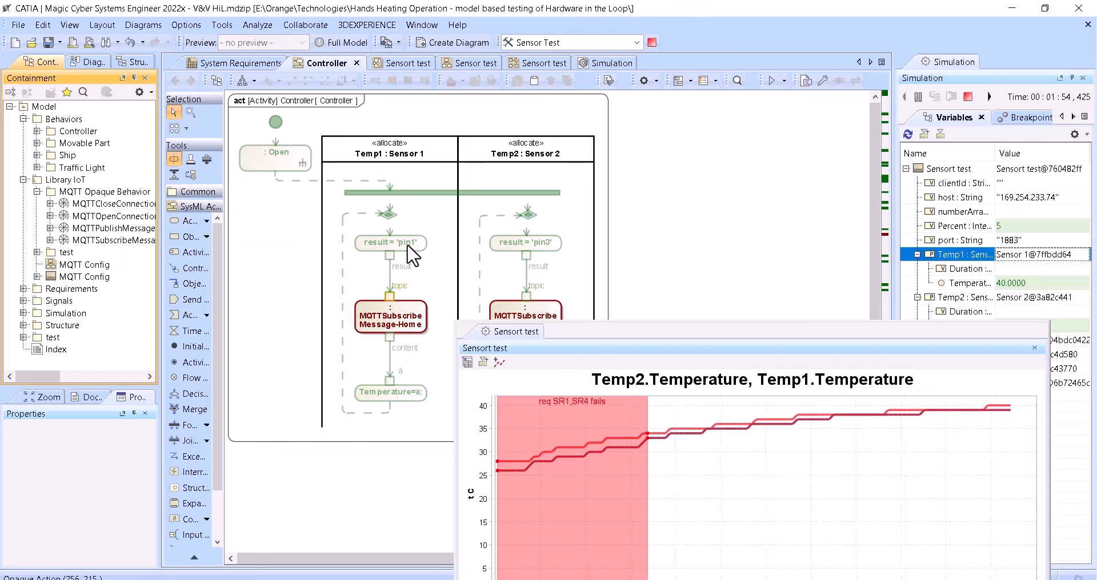
mouse_move(636, 260)
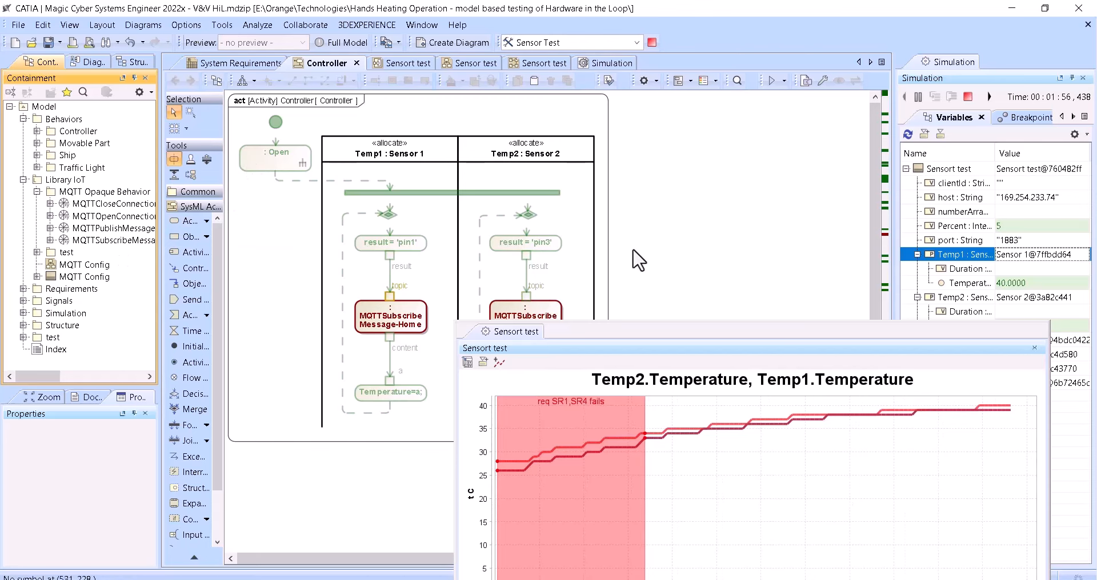
mouse_move(544, 257)
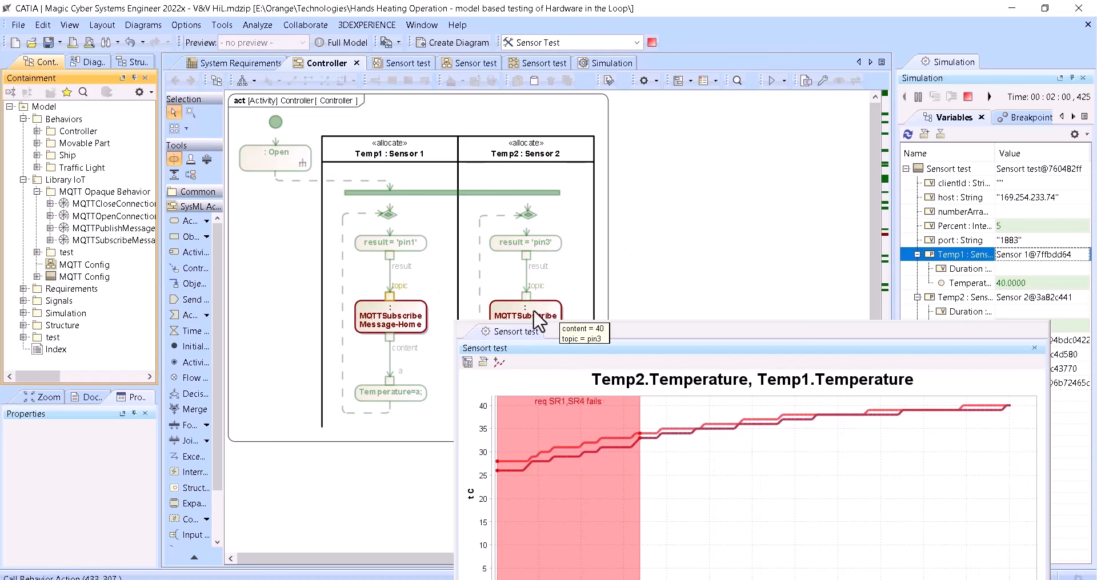
mouse_move(391, 392)
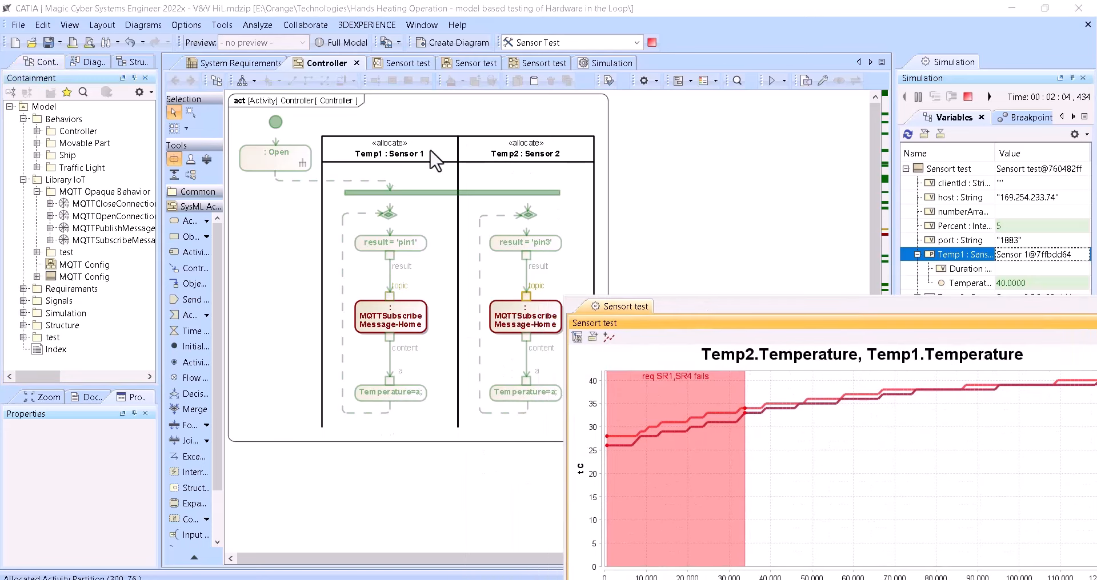
click(463, 62)
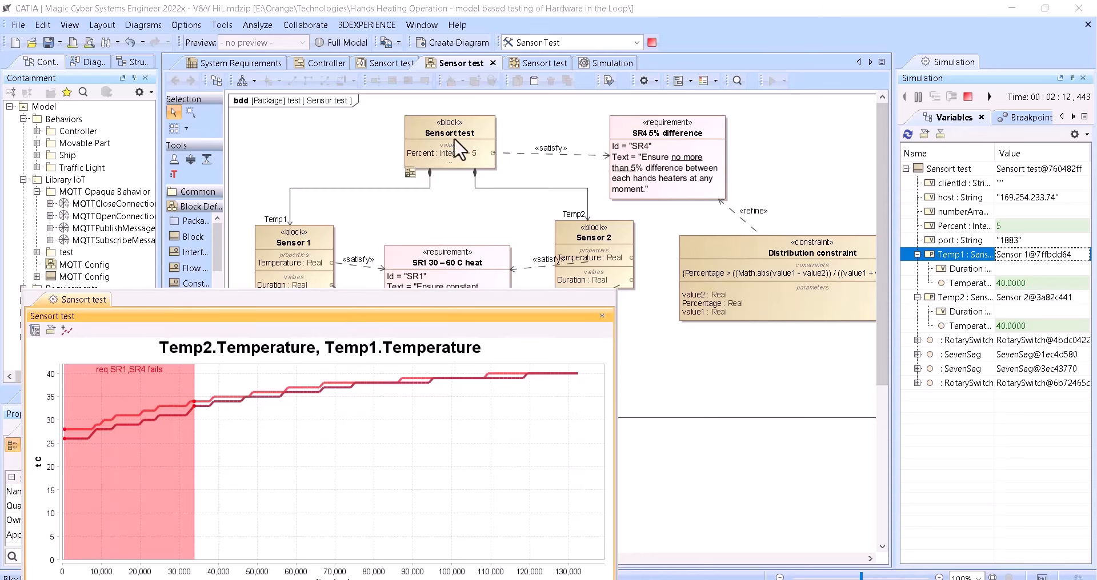
click(326, 62)
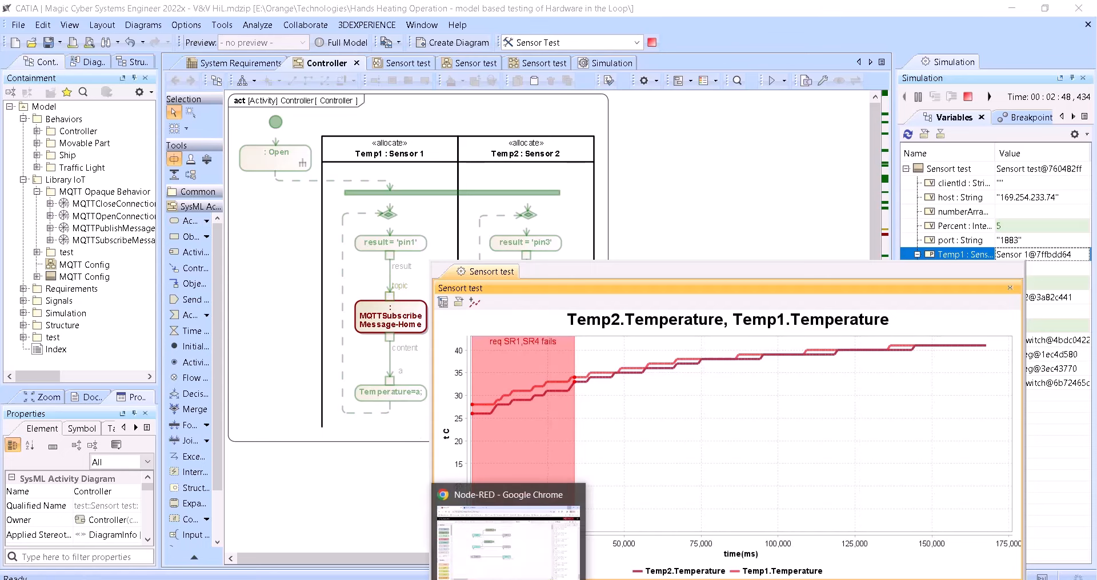
- Switch to the Node-RED editor in Chrome showing the DHT22 flow
click(503, 531)
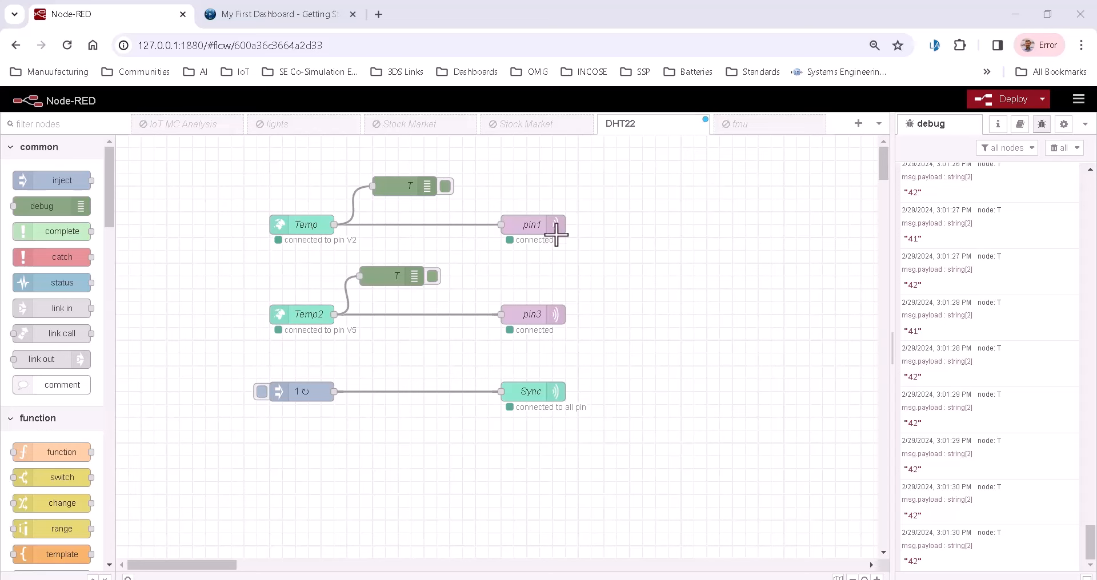
- View the pin1 MQTT output's mosquitto_teste broker settings on port 1883, then cancel without changes
double_click(531, 224)
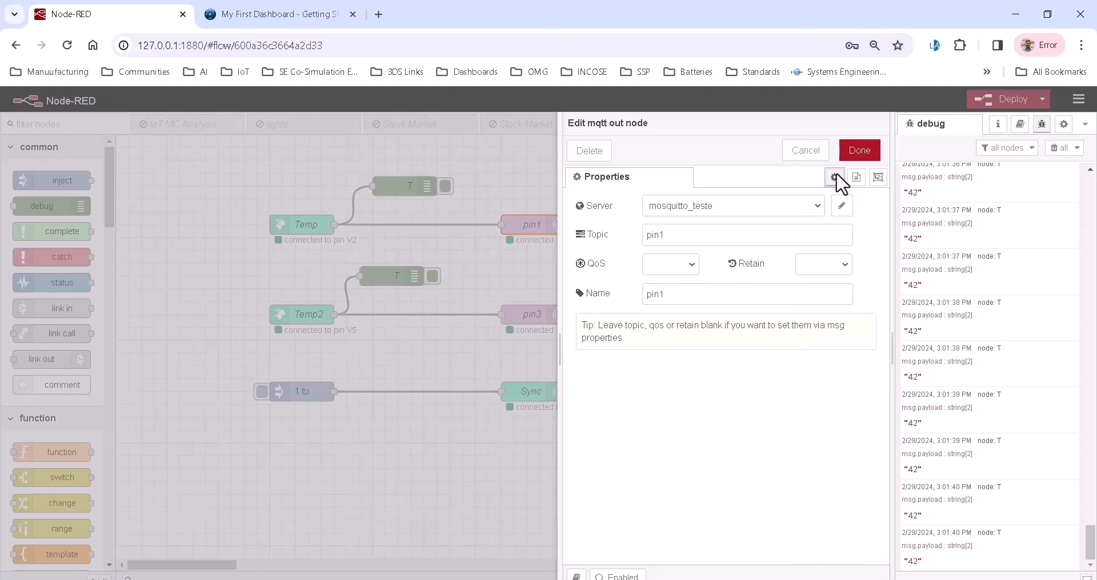
click(841, 206)
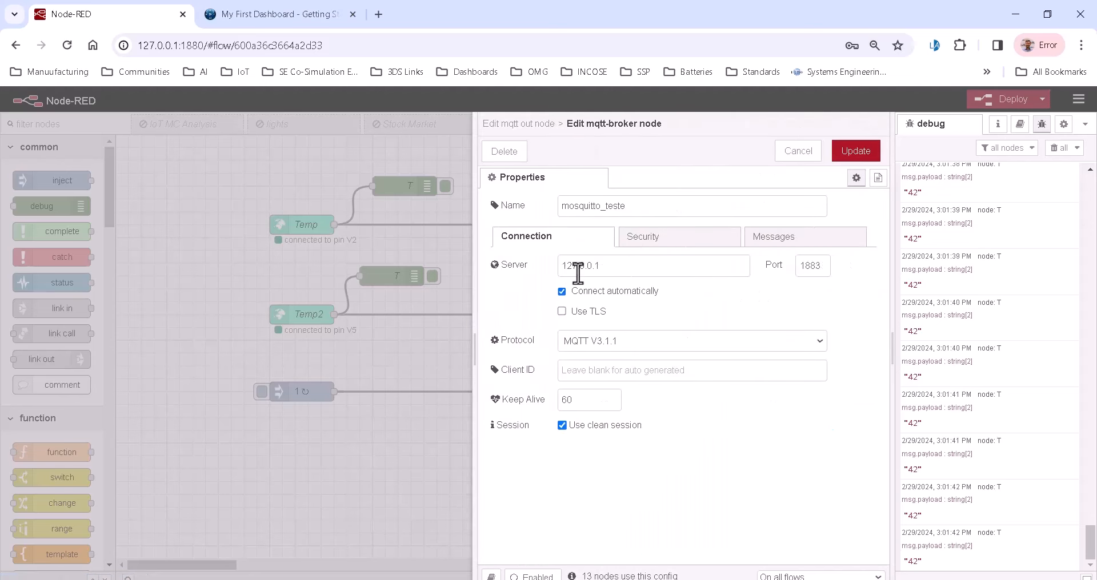
click(854, 151)
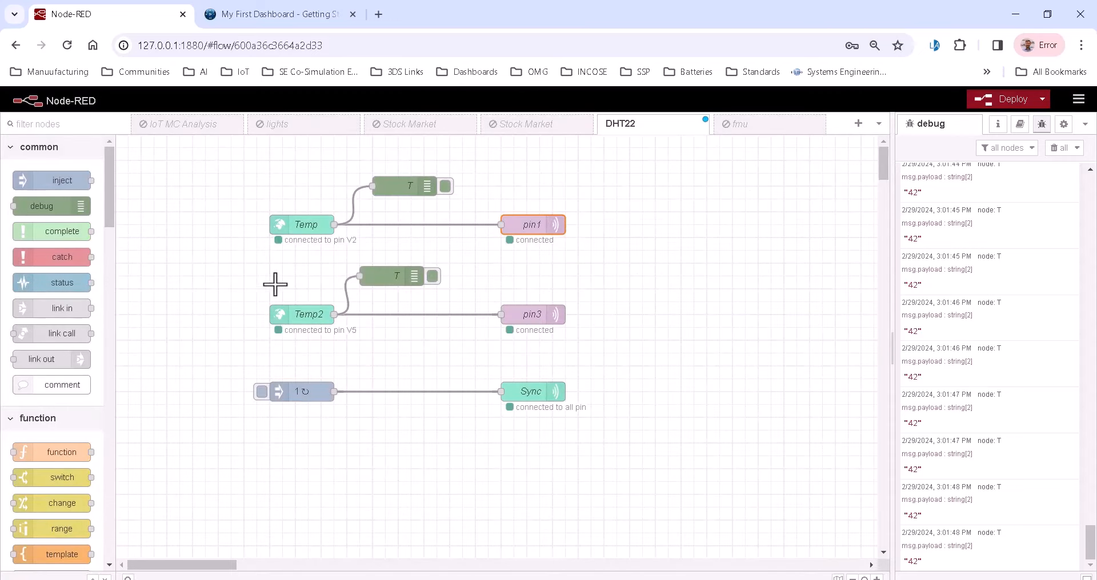
mouse_move(524, 397)
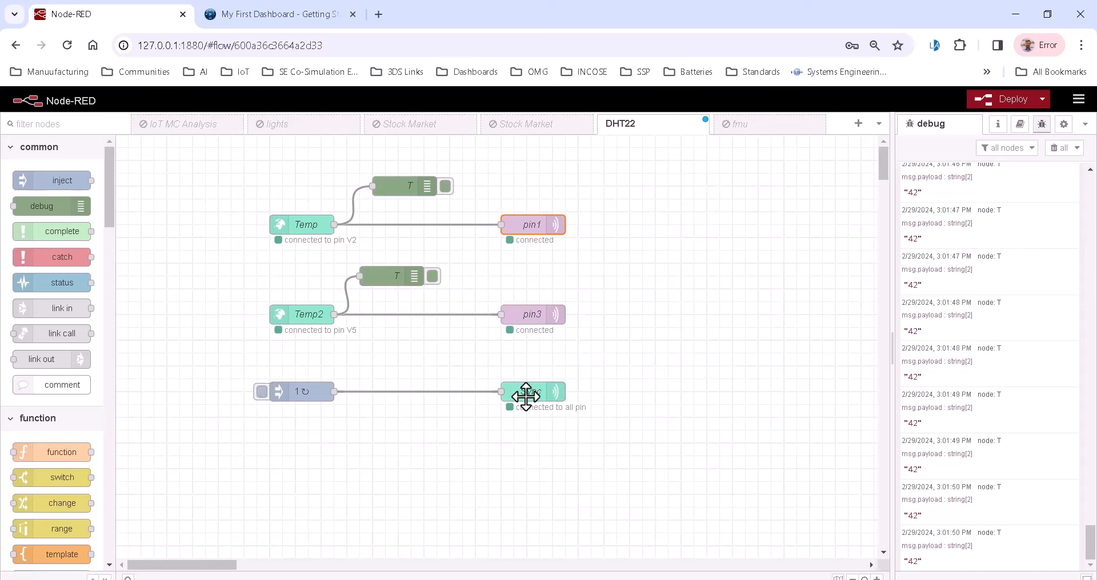
mouse_move(416, 348)
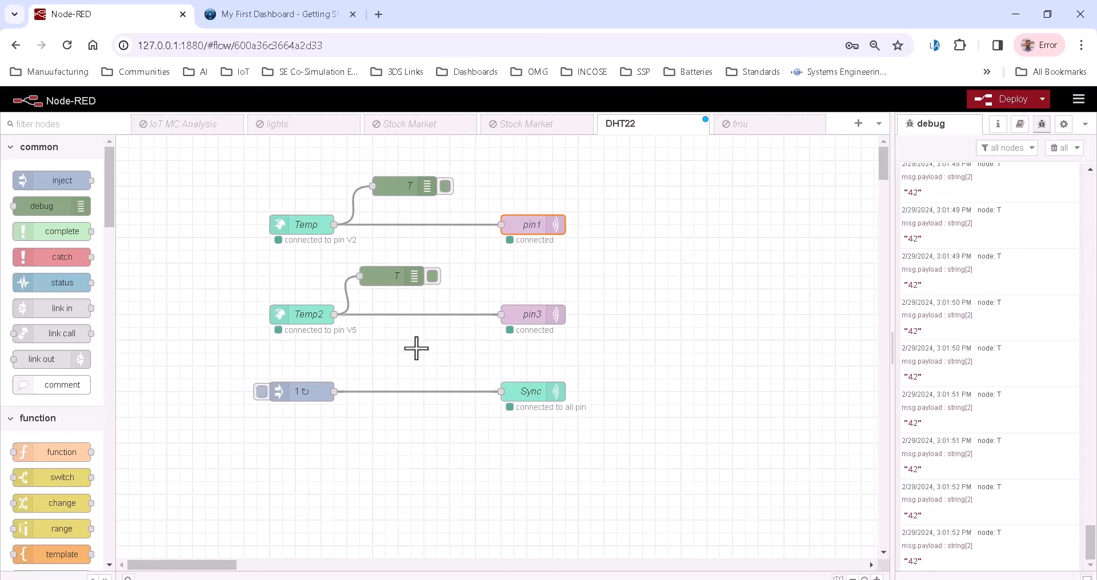
mouse_move(293, 308)
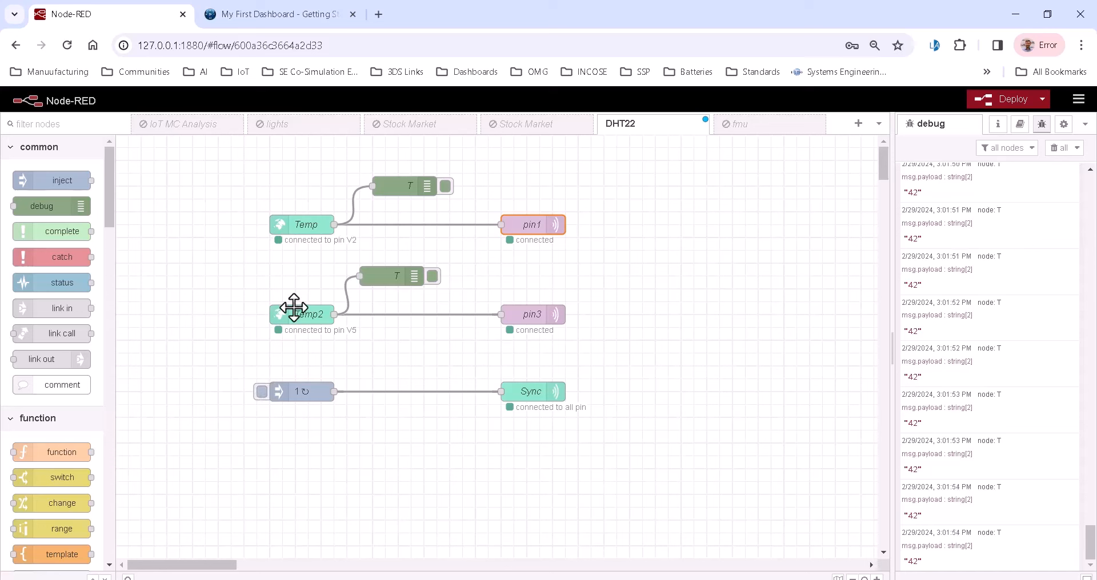
mouse_move(293, 308)
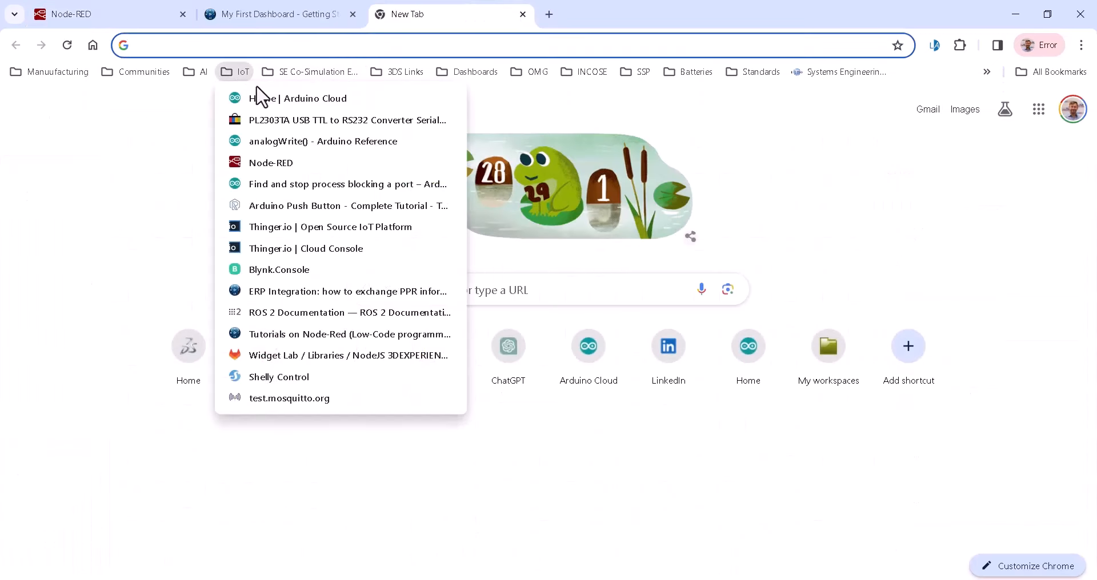
mouse_move(272, 222)
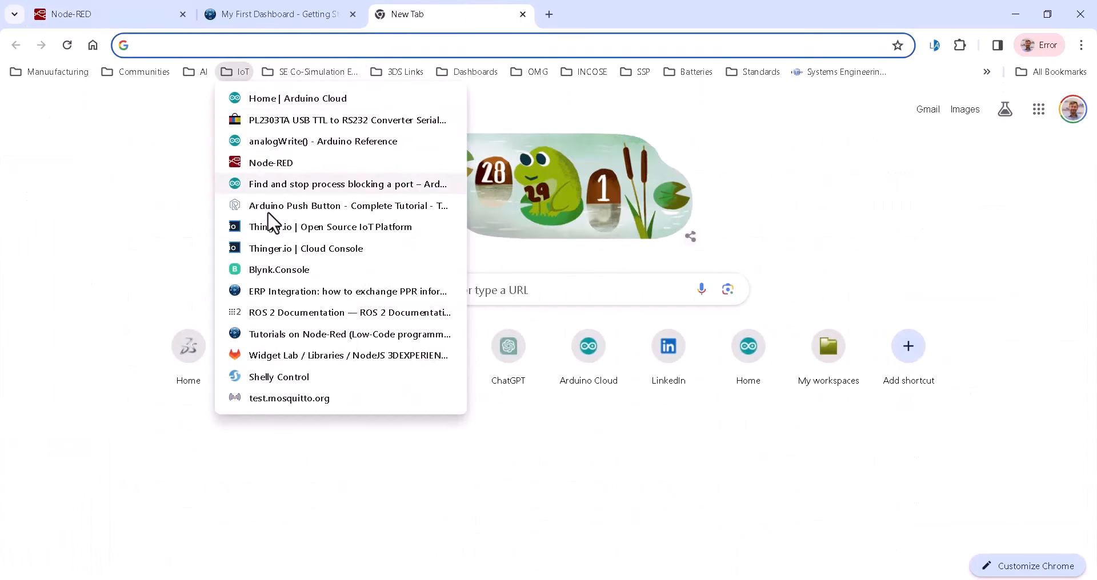
- Launch the Blynk.Console page from the IoT bookmarks folder
click(279, 269)
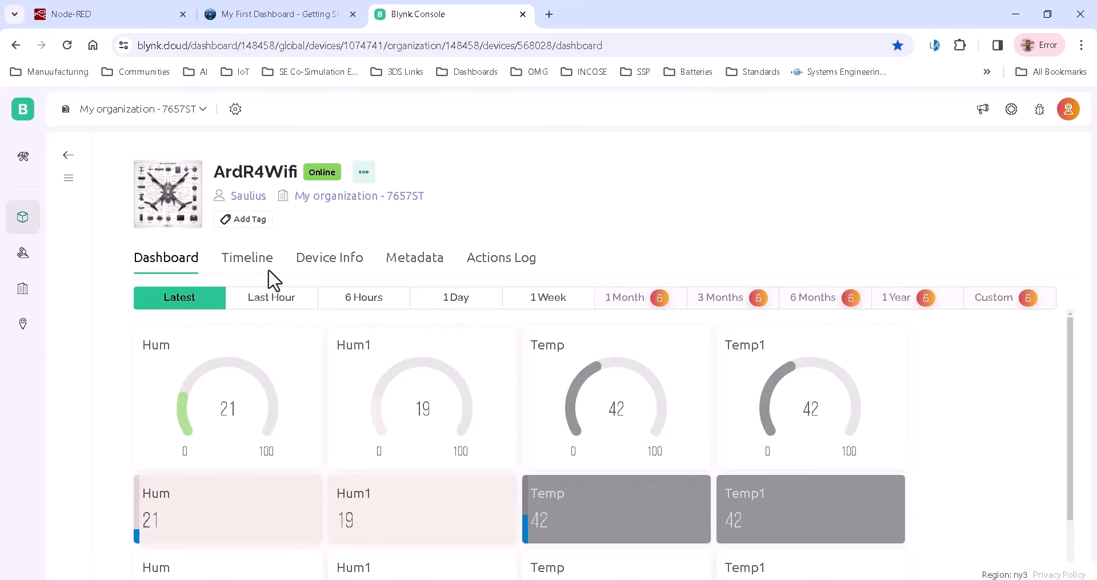
mouse_move(23, 155)
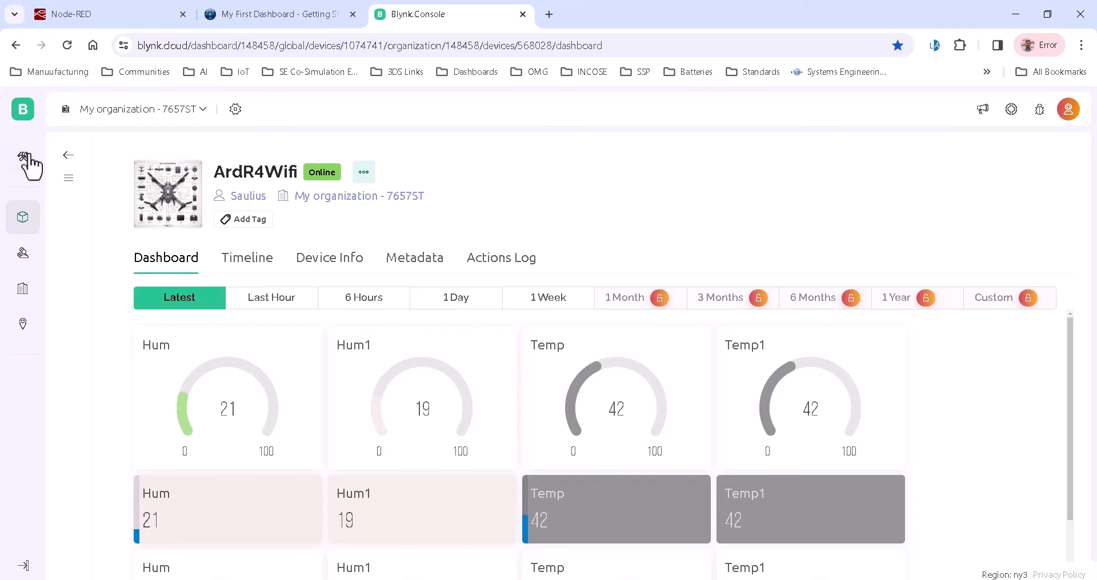
mouse_move(23, 157)
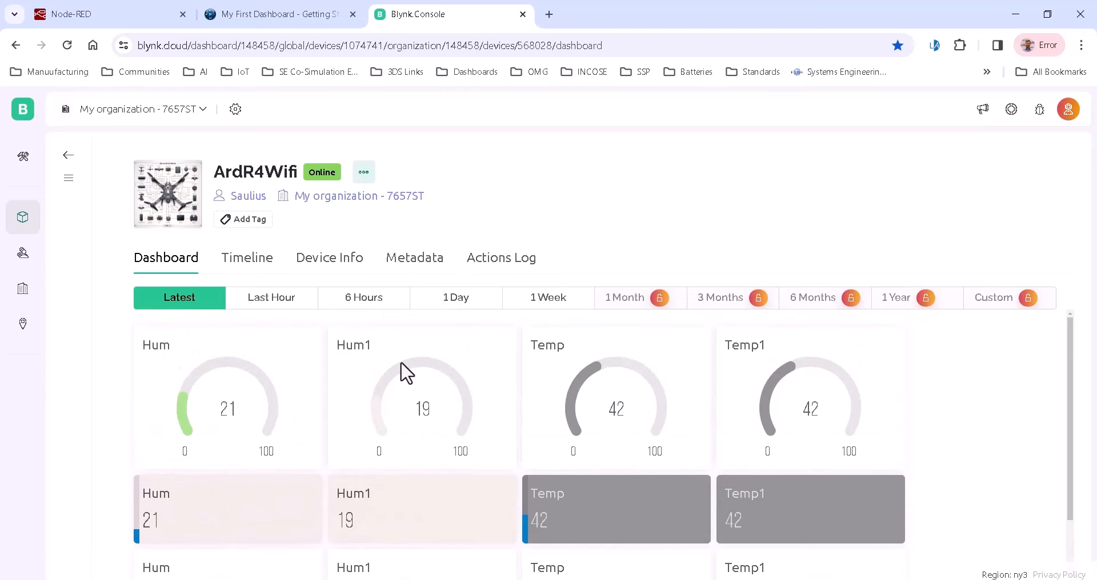
mouse_move(521, 393)
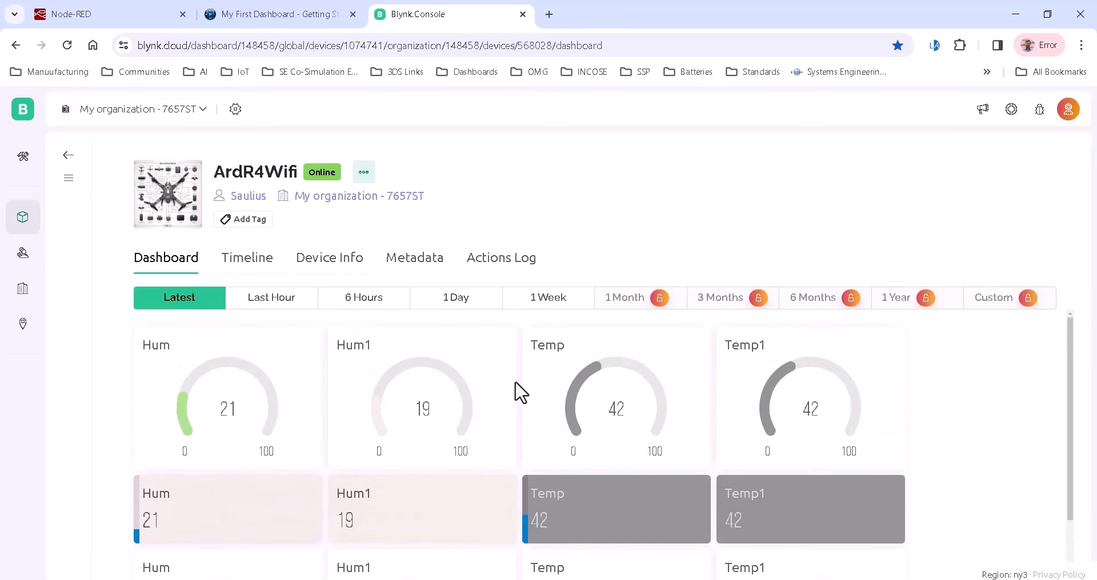
mouse_move(615, 441)
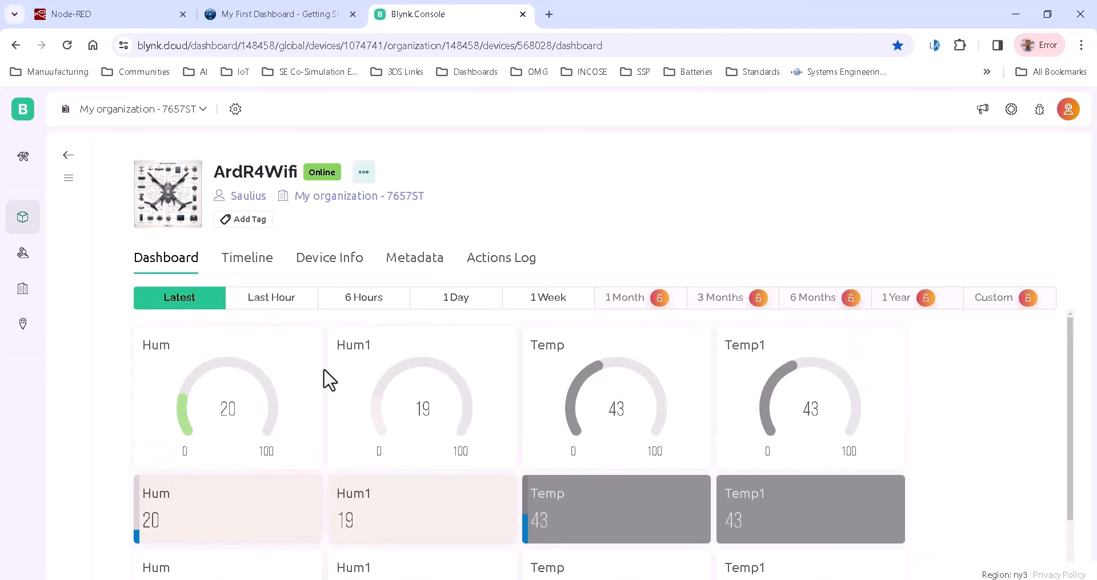
mouse_move(243, 219)
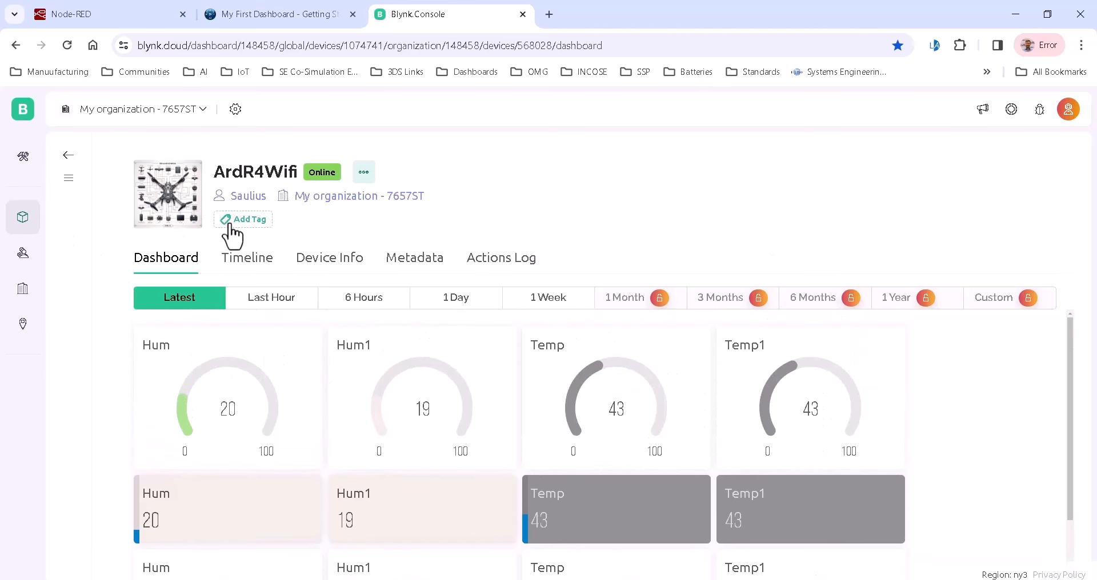
mouse_move(244, 251)
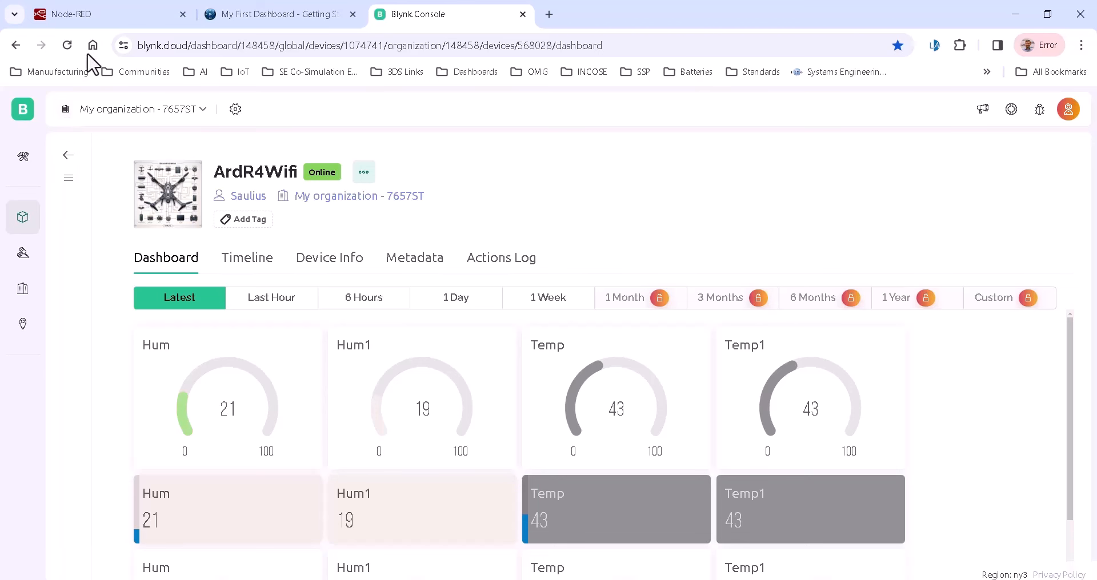
mouse_move(261, 180)
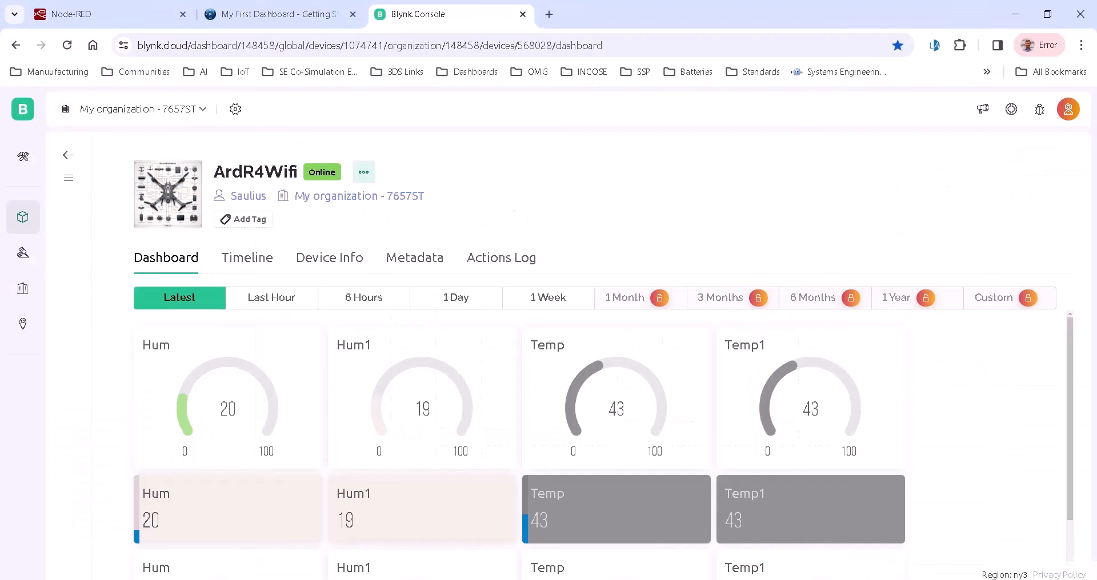
- Return from the Blynk dashboard to the CATIA Magic simulation window
click(105, 14)
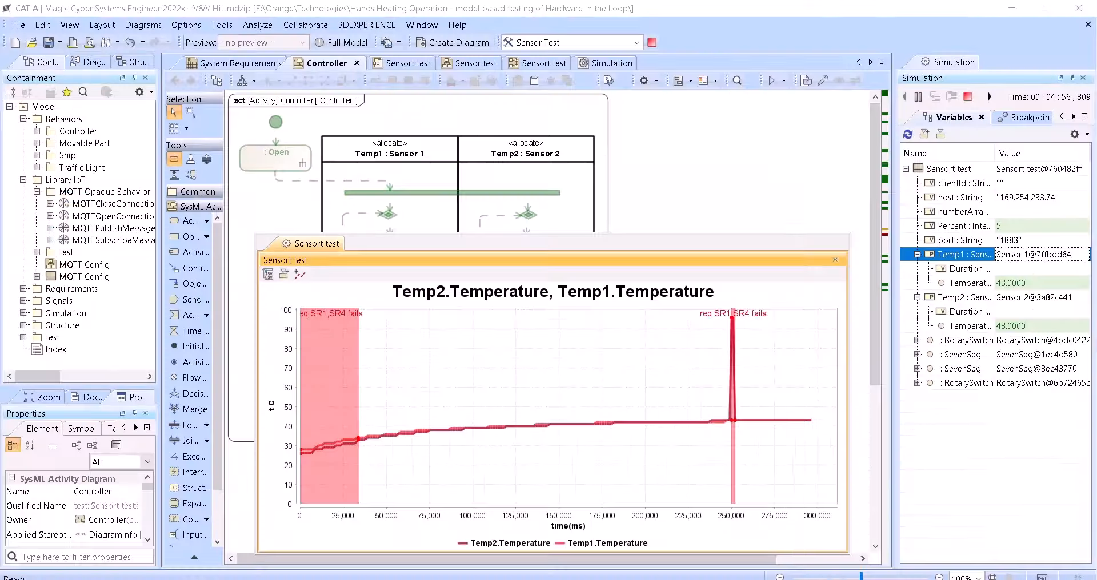
mouse_move(722, 422)
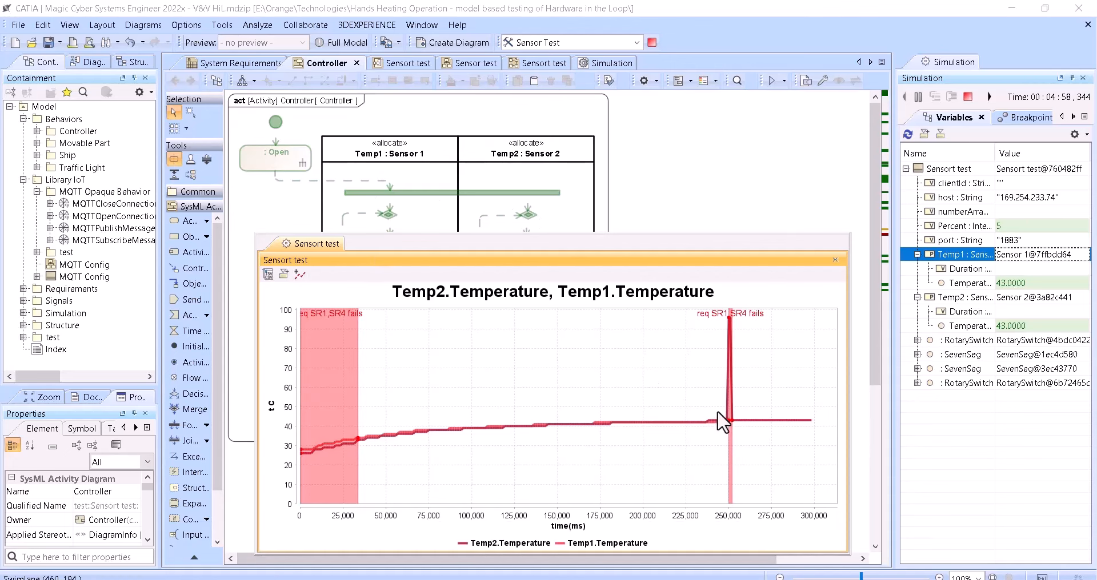
mouse_move(734, 452)
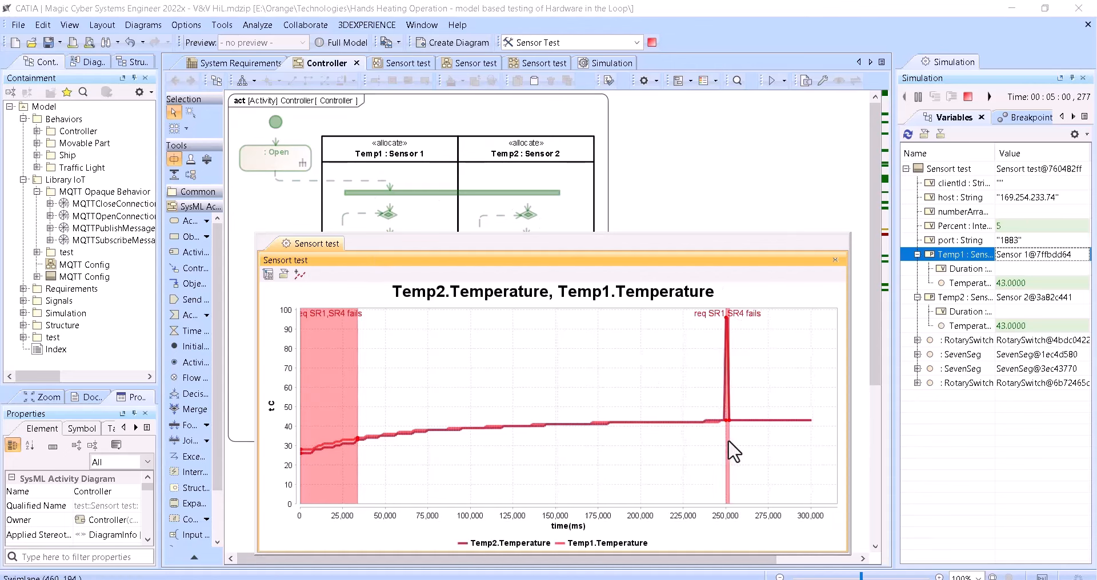
mouse_move(478, 458)
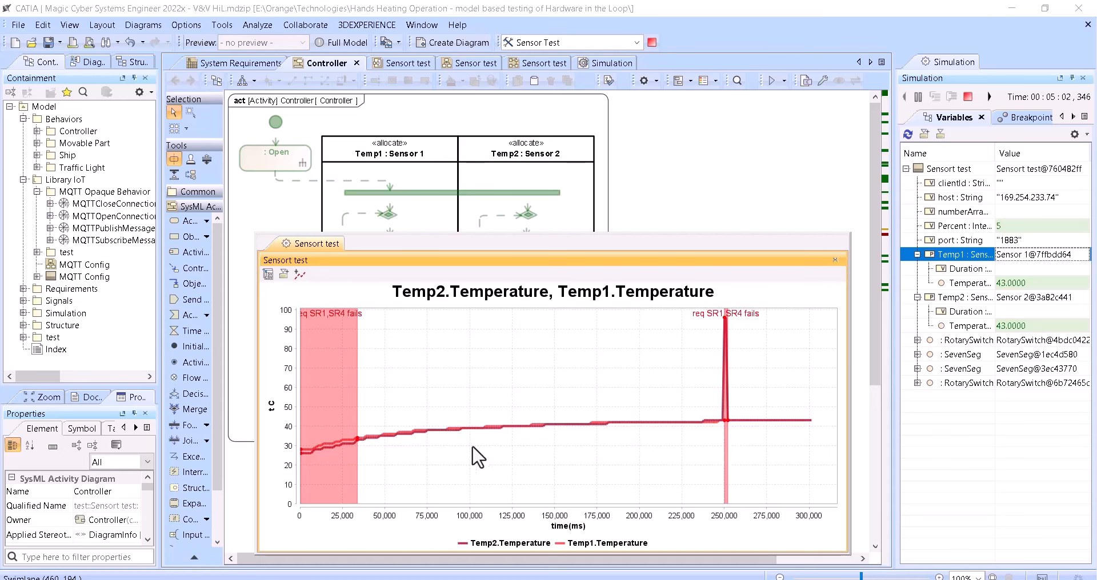
mouse_move(507, 423)
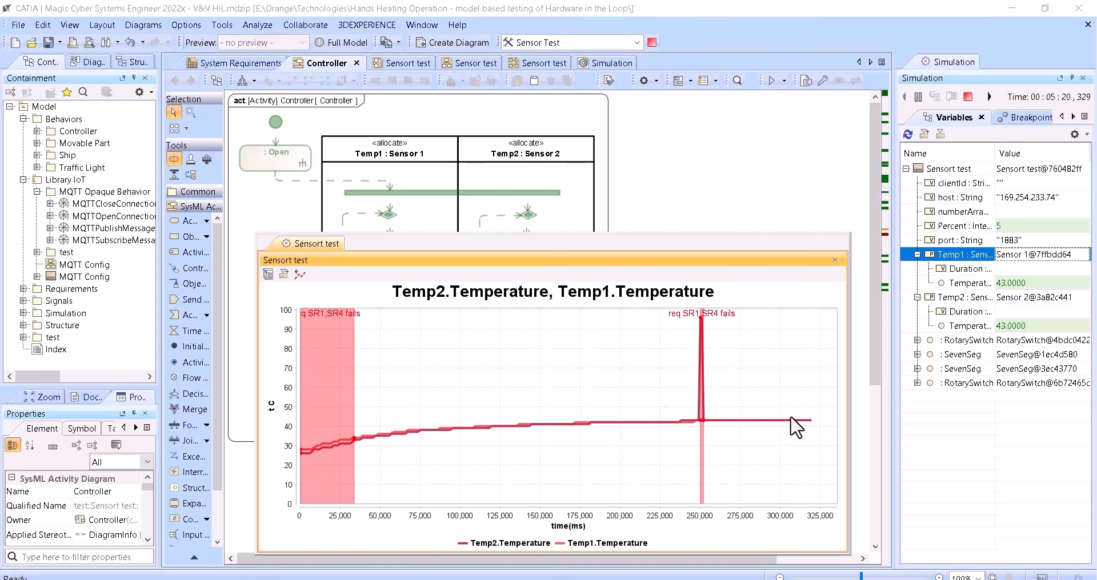
- Terminate the running Sensor Test simulation from the Simulation panel
click(967, 96)
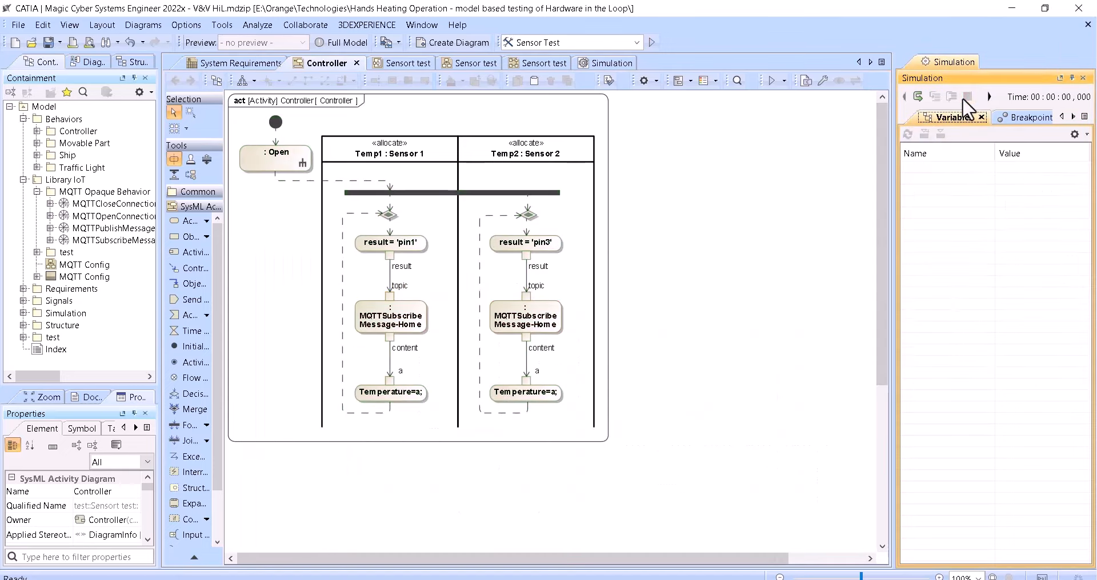
mouse_move(795, 30)
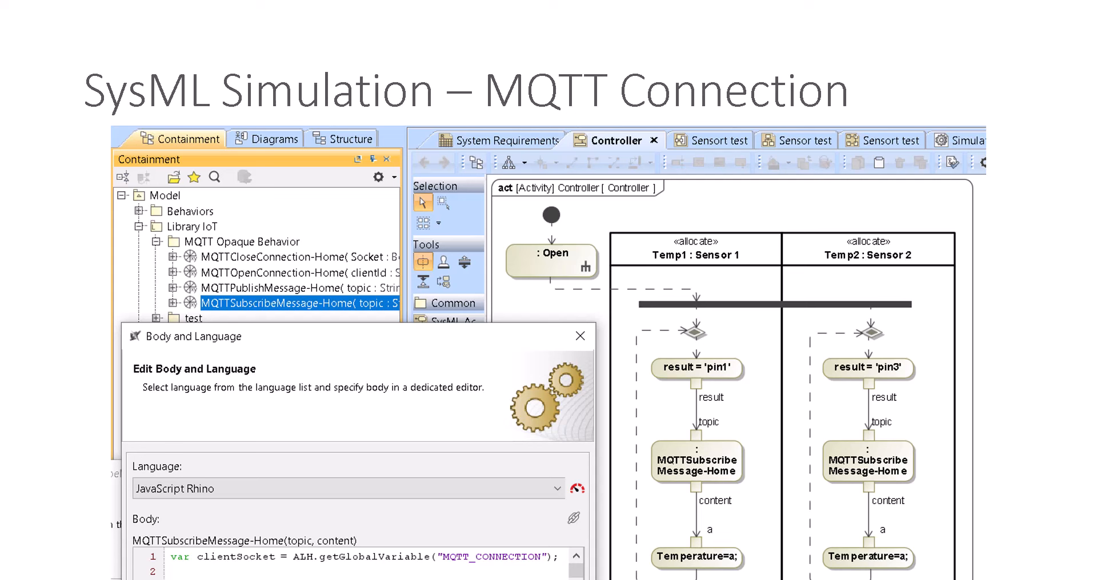
mouse_move(603, 106)
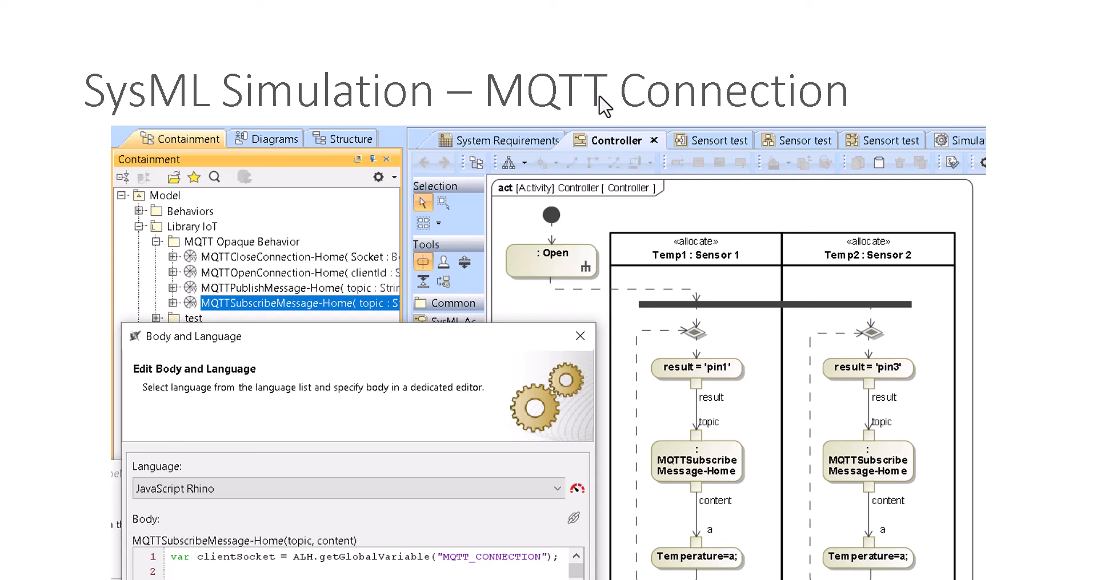
mouse_move(217, 271)
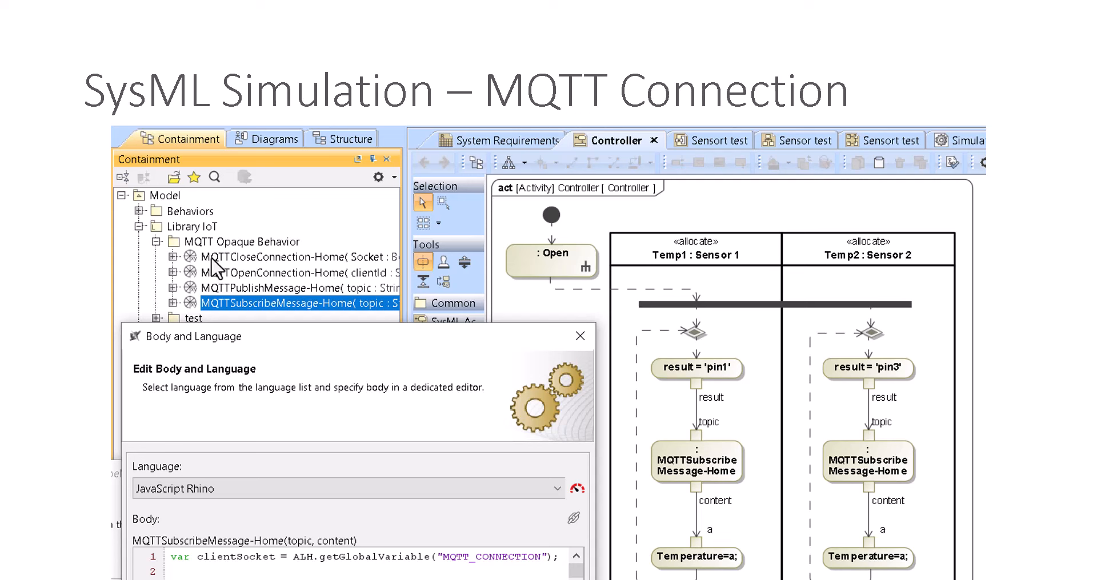
mouse_move(220, 291)
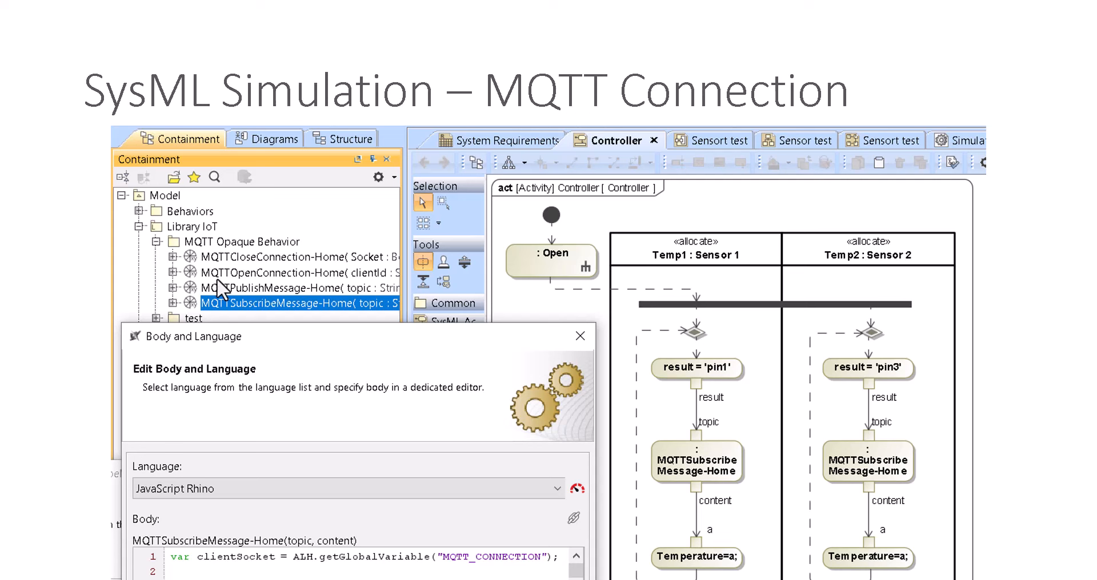
mouse_move(313, 280)
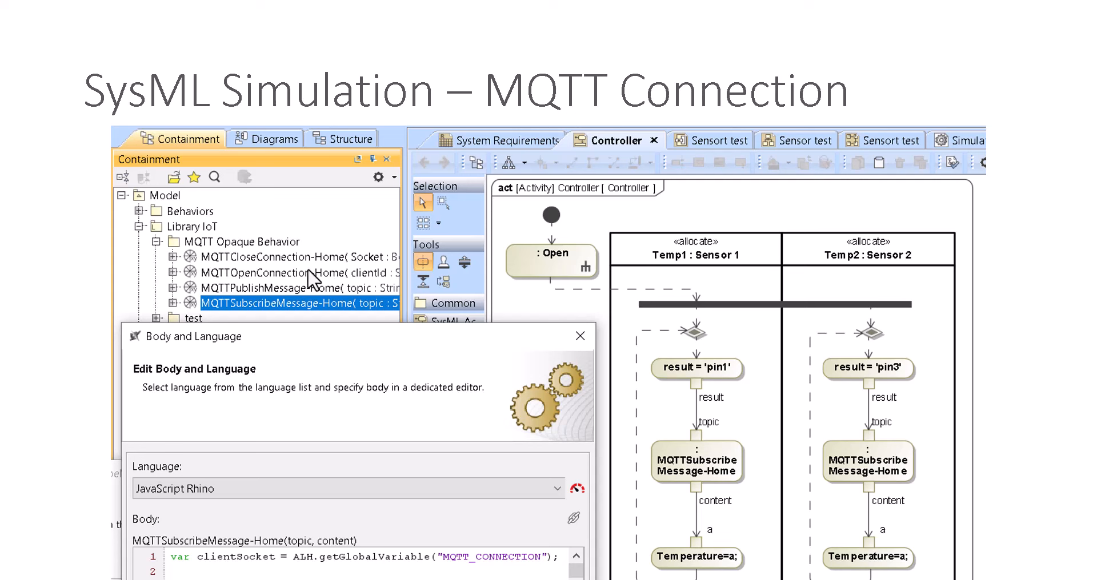
mouse_move(253, 270)
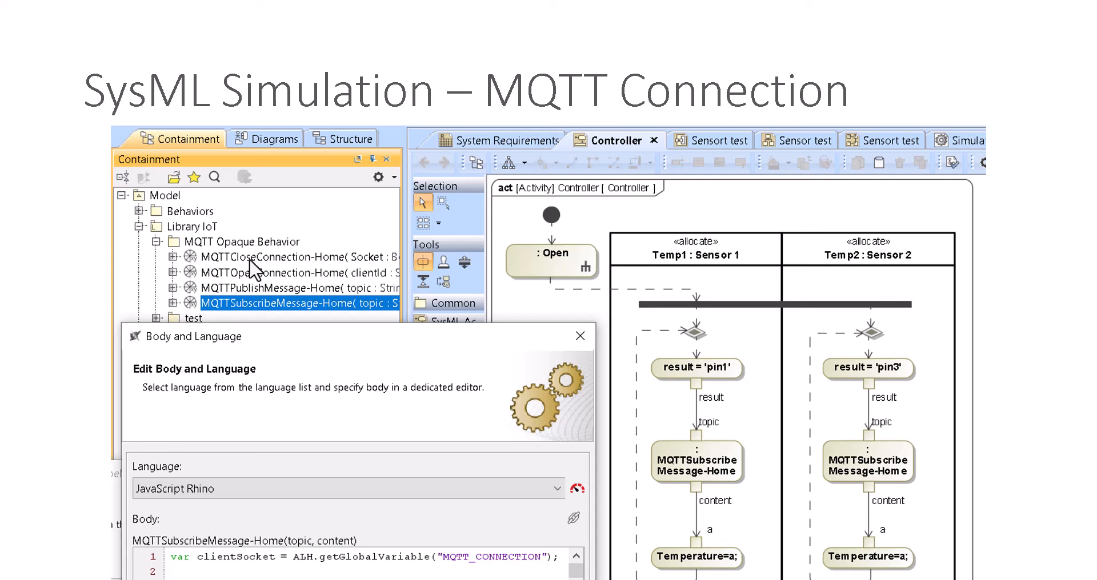
mouse_move(253, 309)
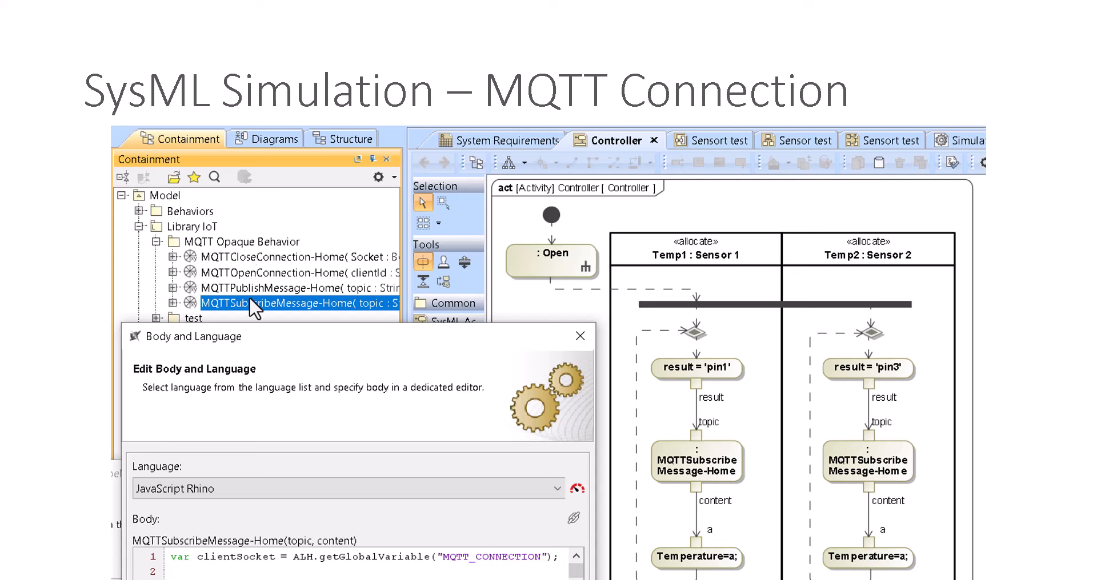
mouse_move(251, 308)
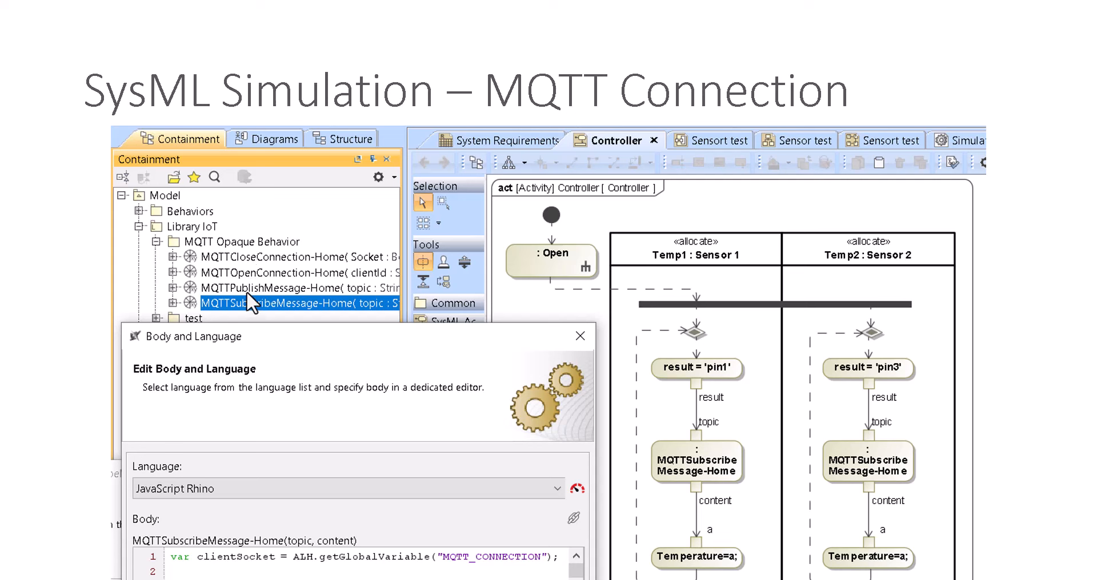
mouse_move(747, 356)
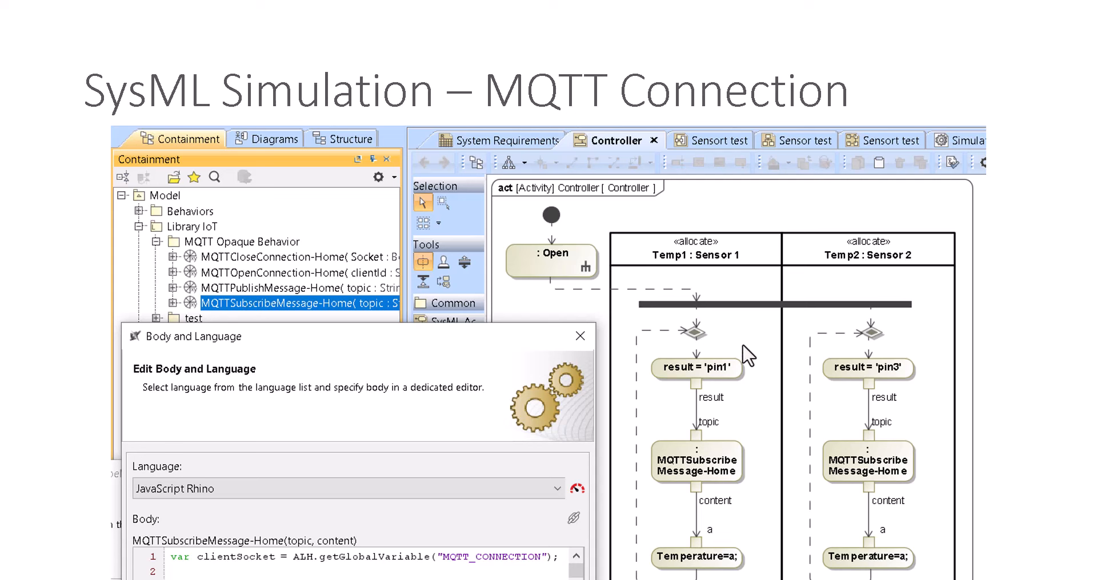
mouse_move(890, 401)
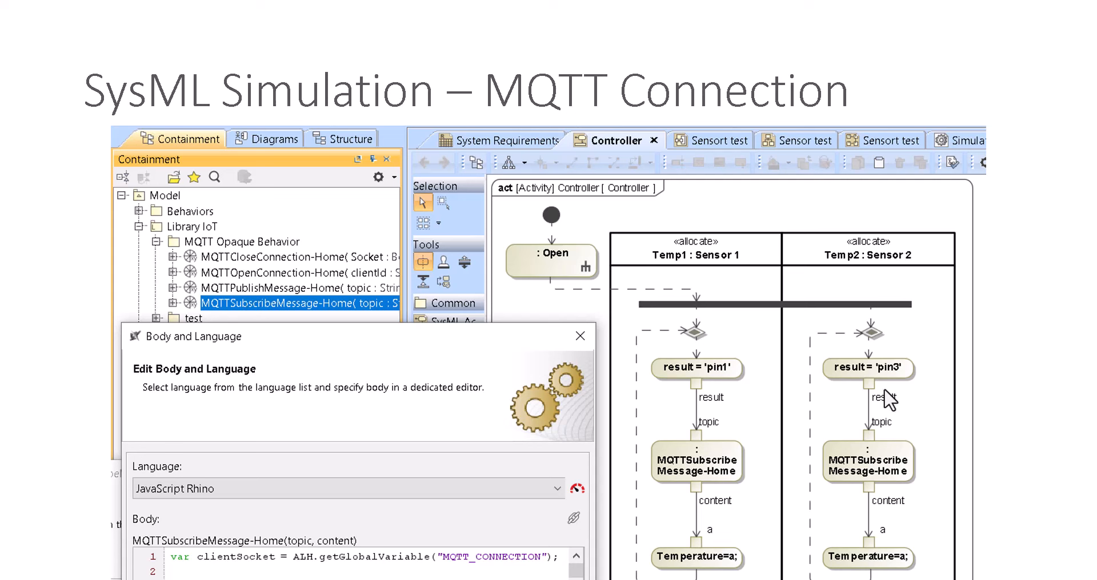
mouse_move(731, 450)
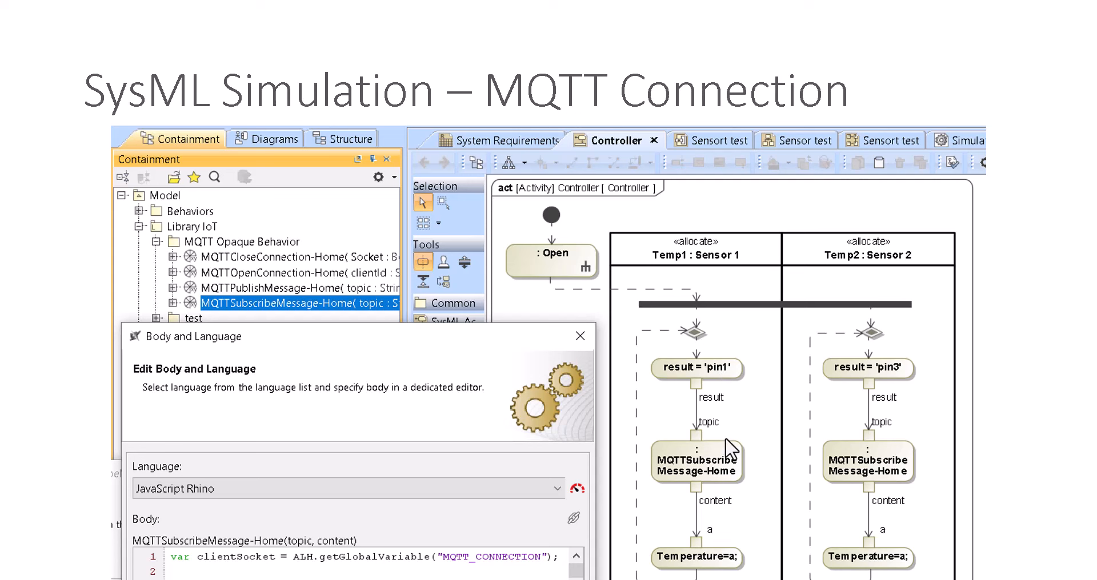
mouse_move(749, 375)
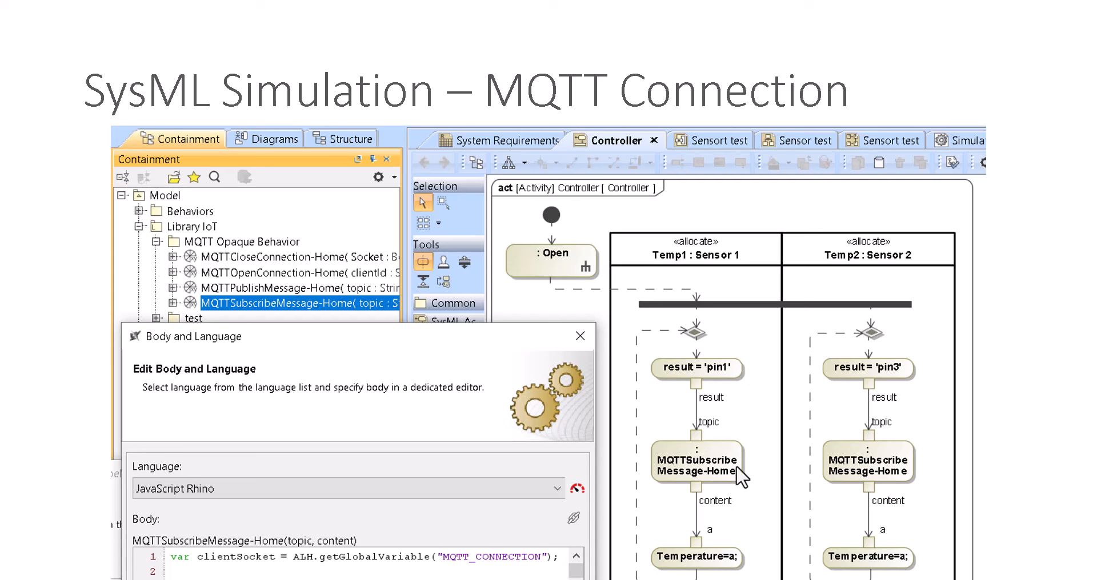
mouse_move(224, 318)
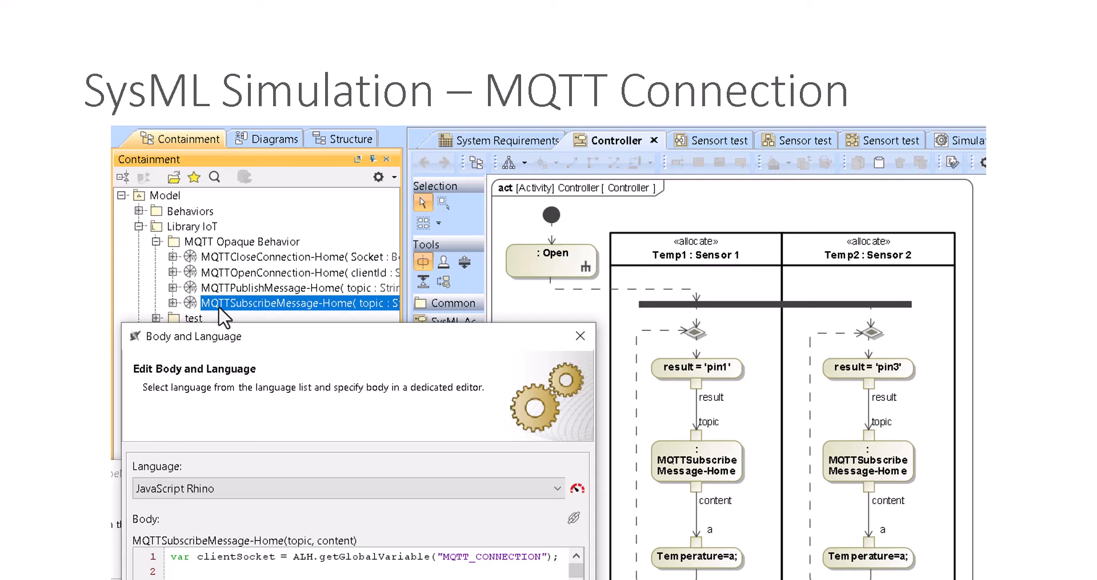
mouse_move(406, 557)
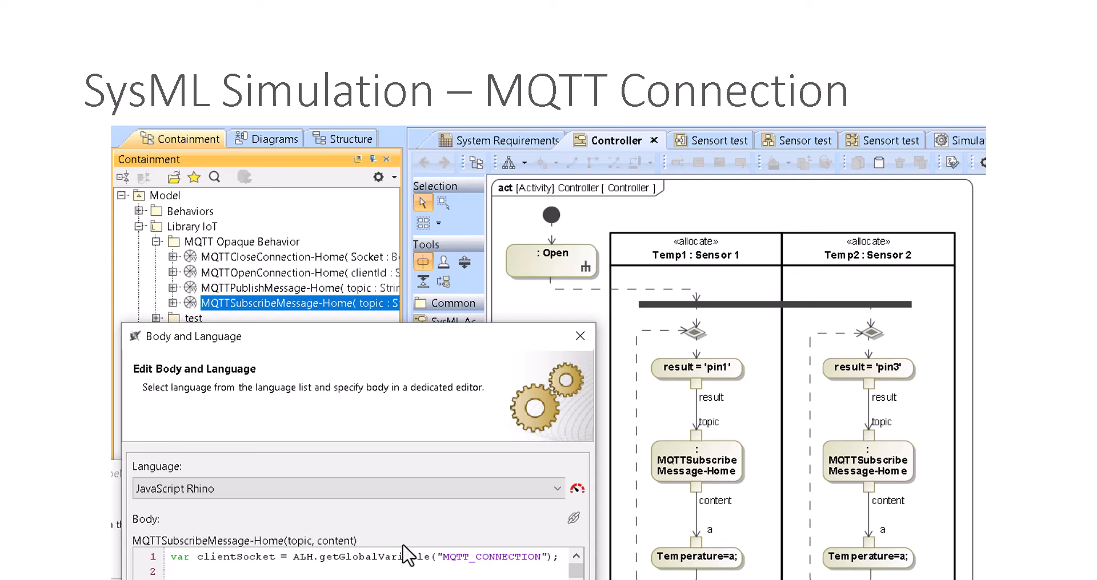
mouse_move(191, 205)
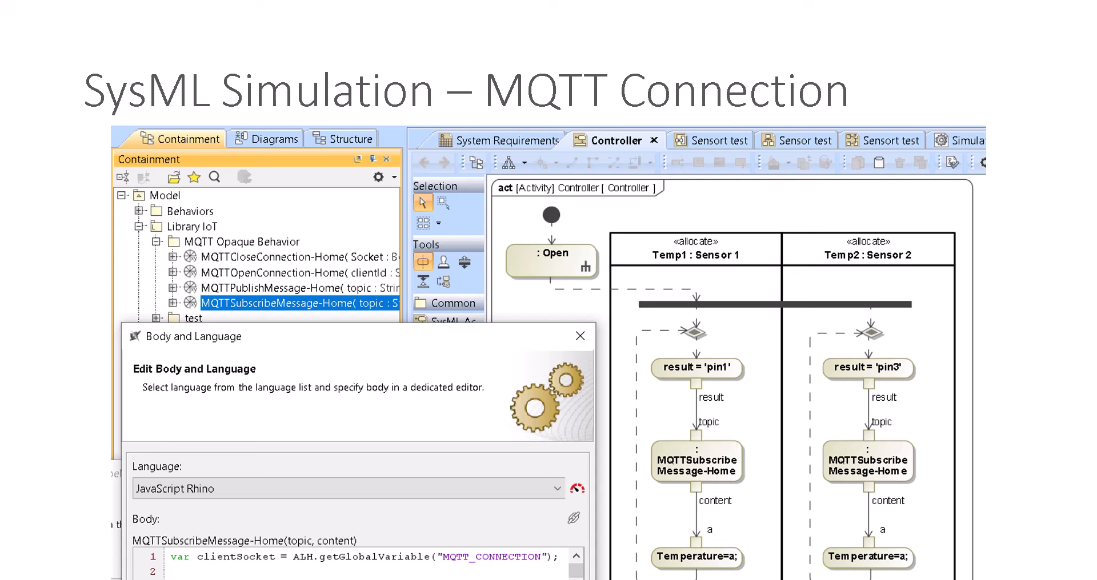
mouse_move(220, 322)
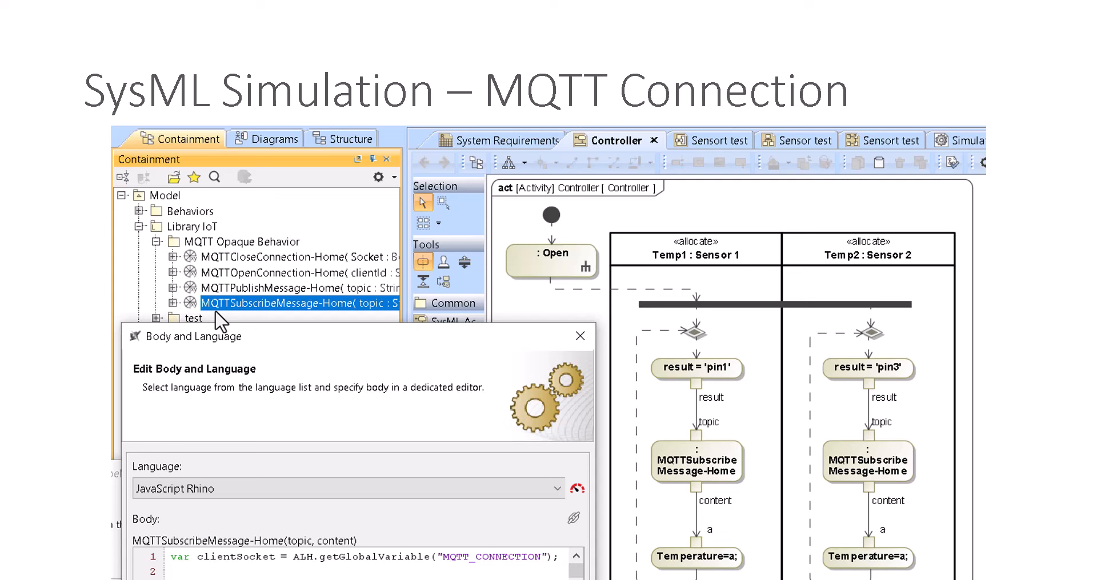
mouse_move(308, 322)
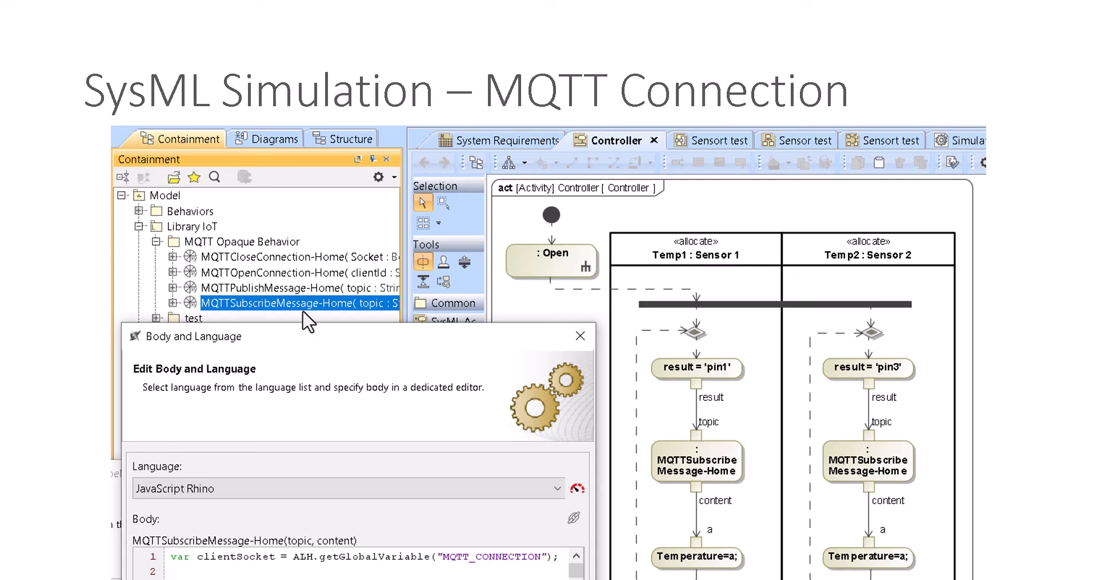
mouse_move(730, 381)
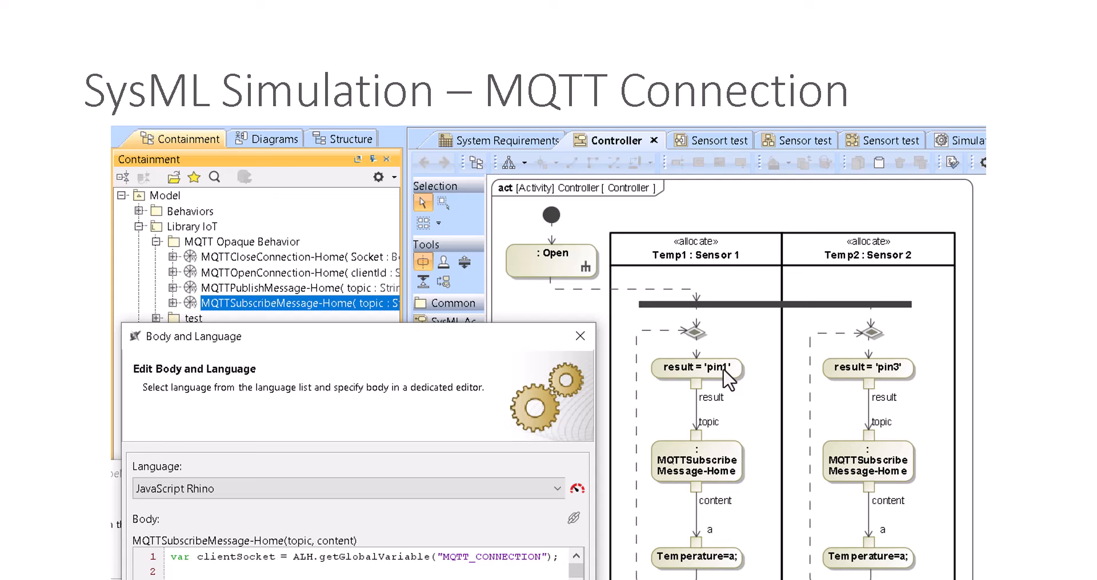
mouse_move(696, 572)
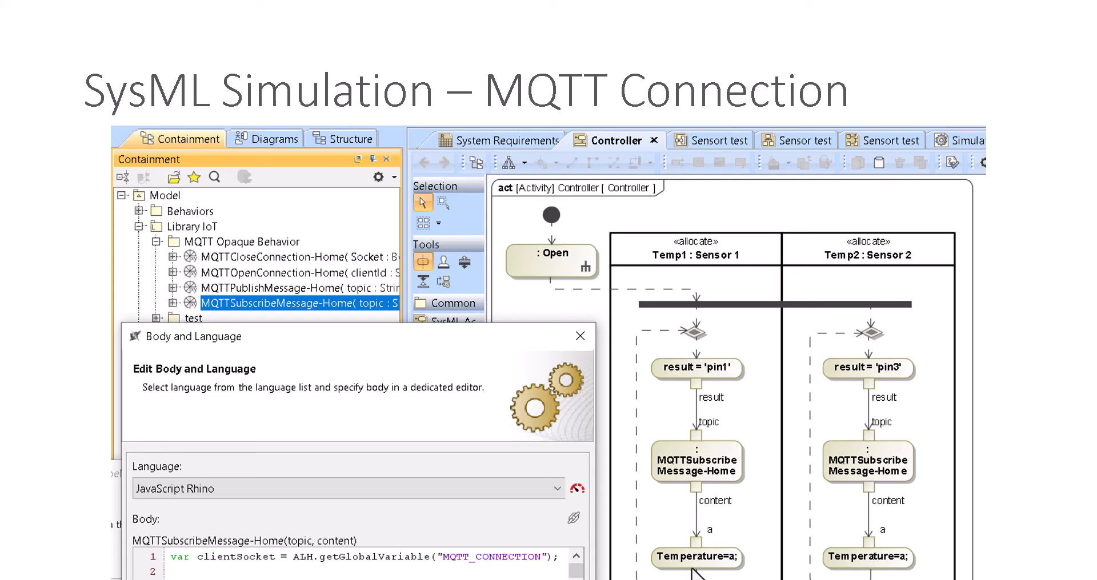
mouse_move(660, 568)
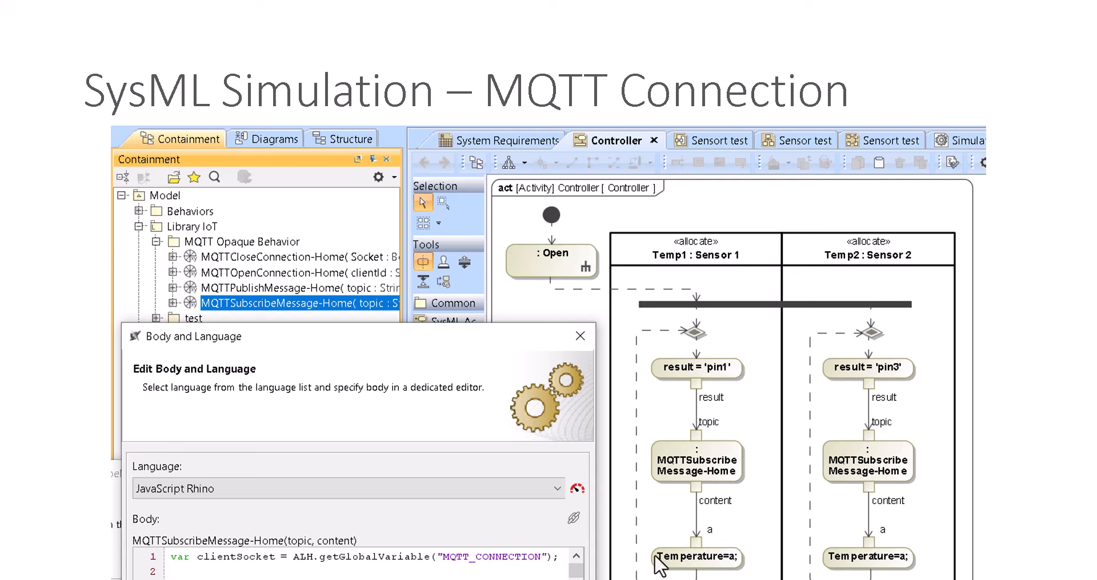
mouse_move(915, 386)
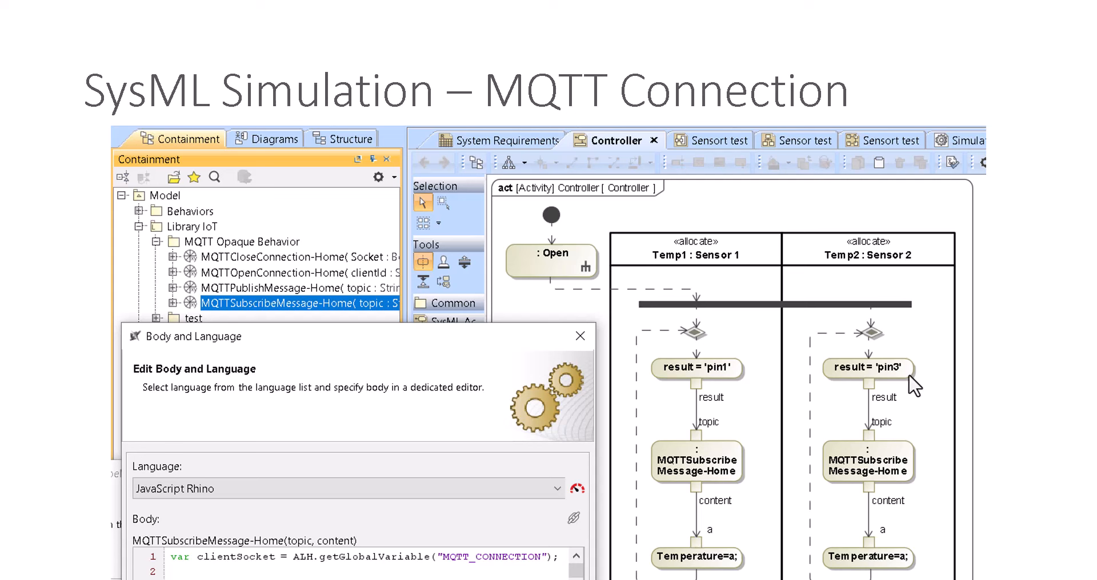
mouse_move(893, 544)
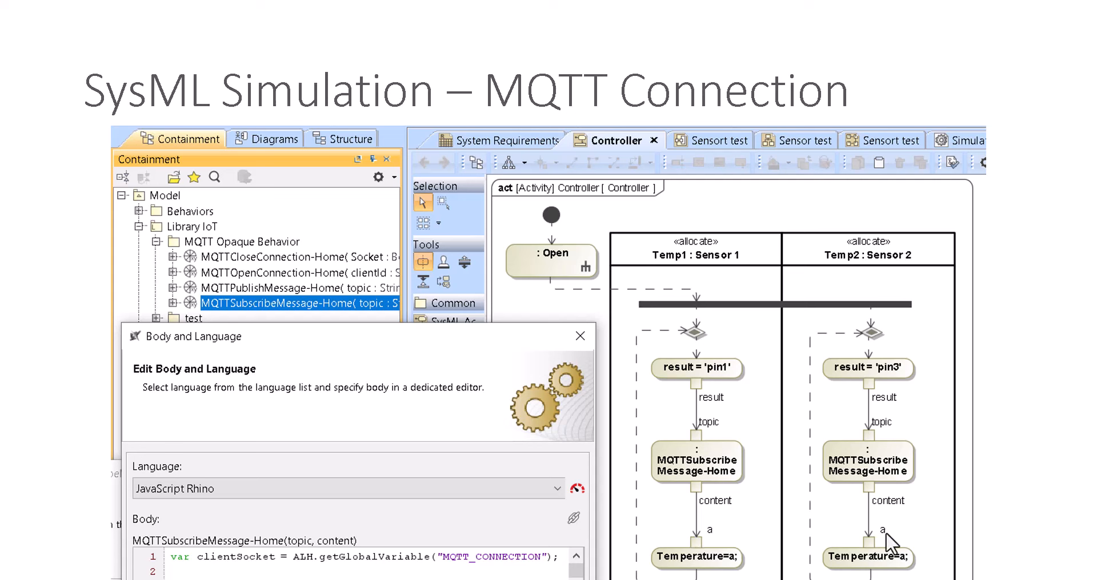
mouse_move(891, 545)
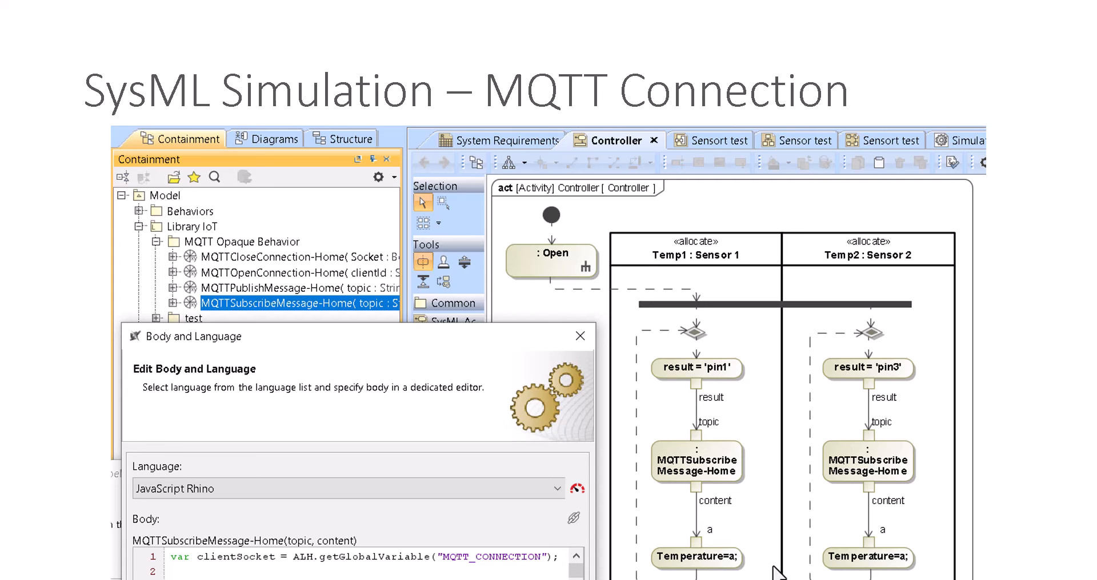
mouse_move(777, 572)
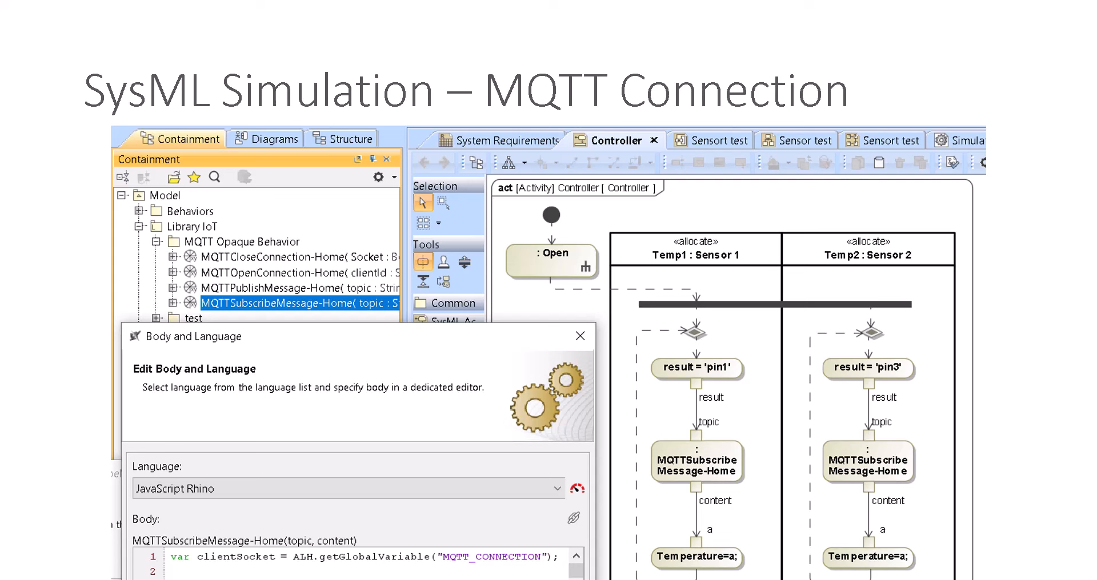